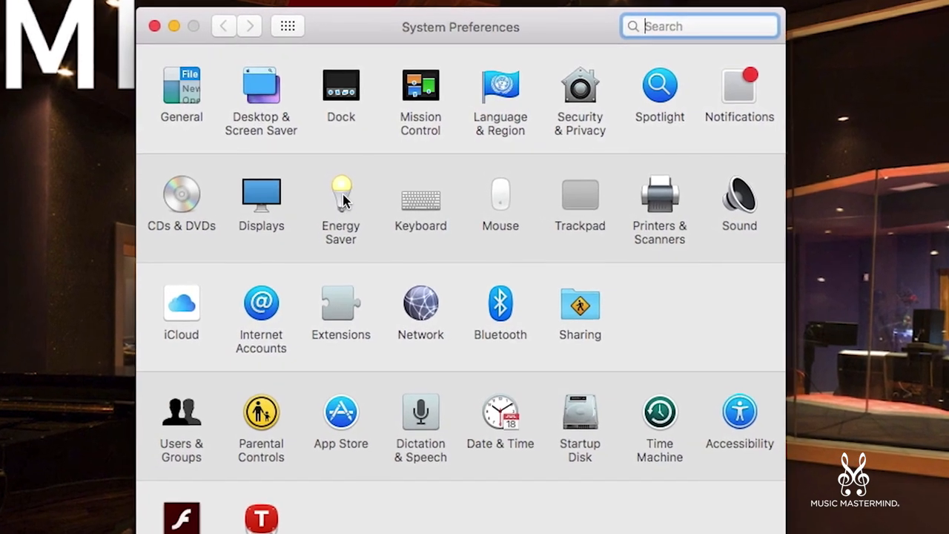
Step: Review the Energy Saver battery and power adapter sleep settings without changing them
click(341, 186)
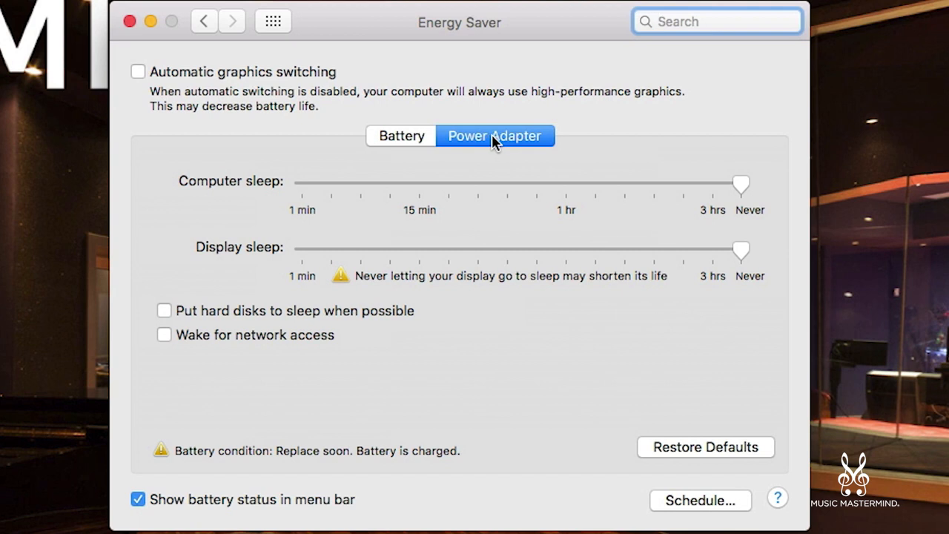
click(400, 136)
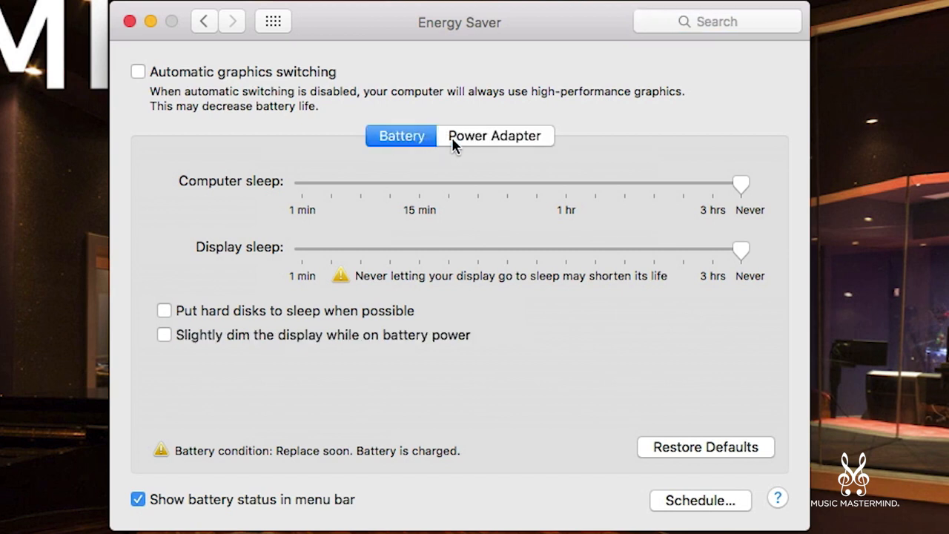
click(494, 136)
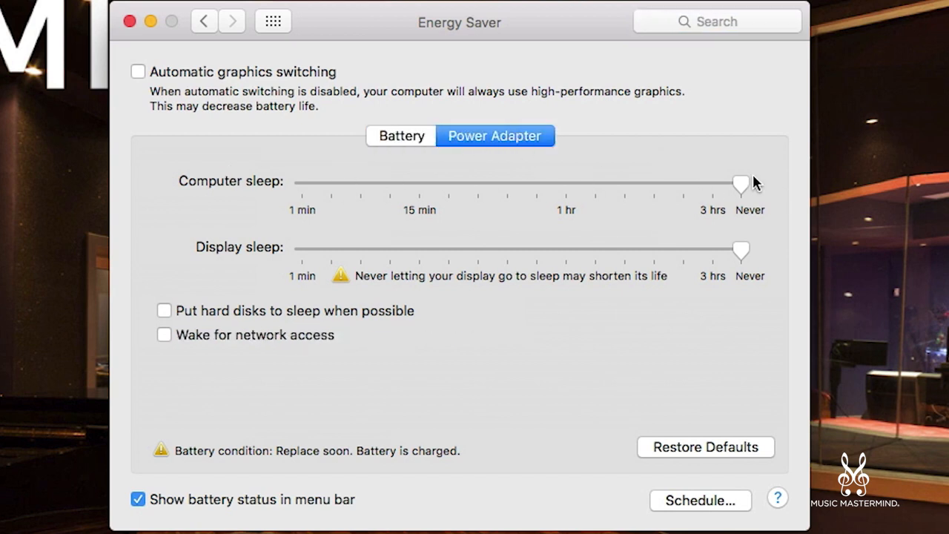
mouse_move(188, 197)
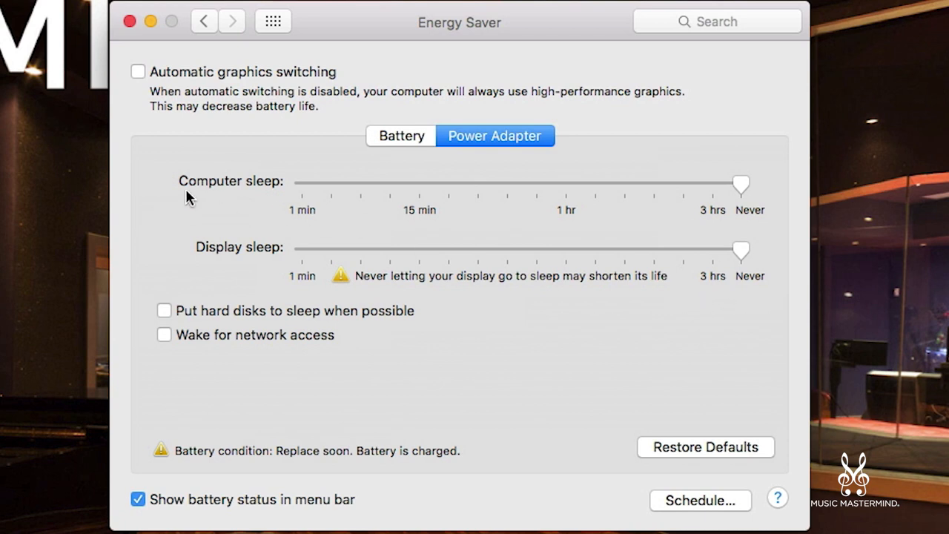
mouse_move(270, 257)
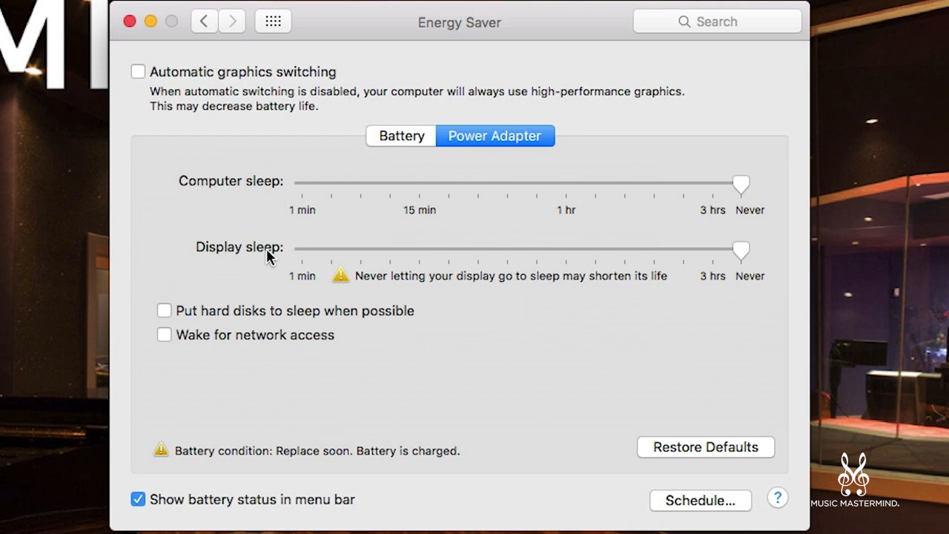
mouse_move(350, 239)
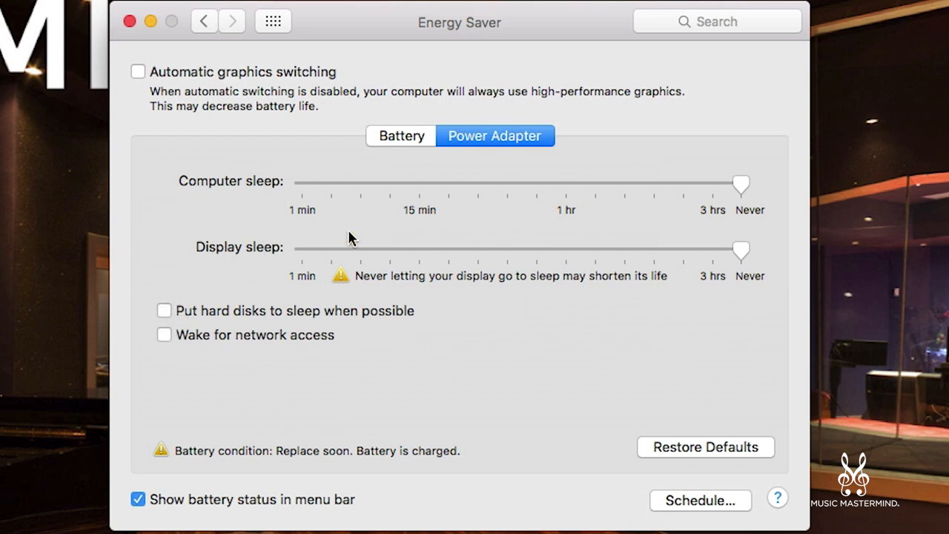
click(401, 137)
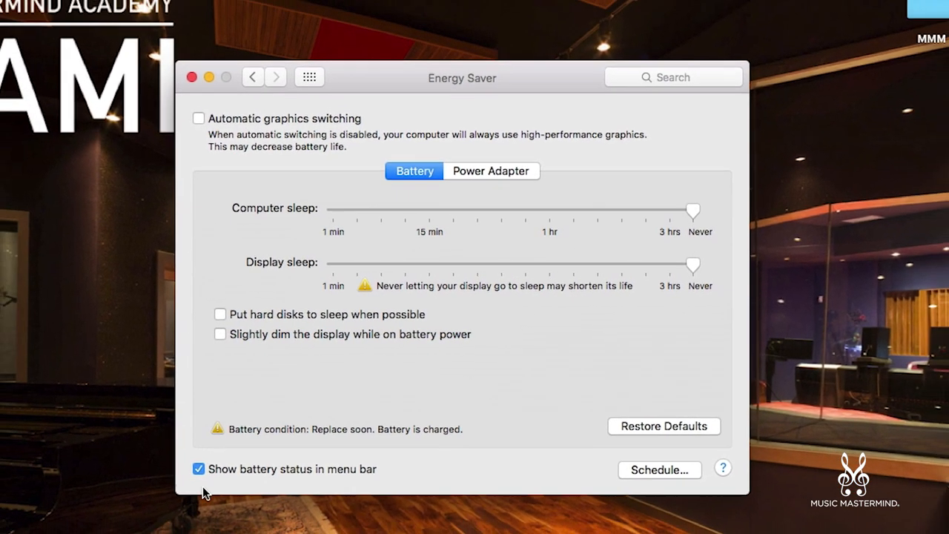
click(862, 8)
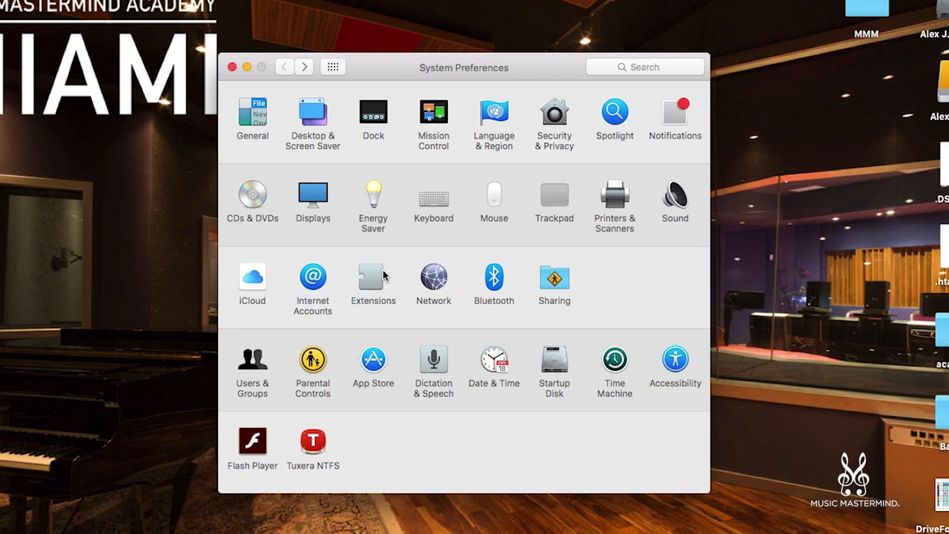
mouse_move(403, 255)
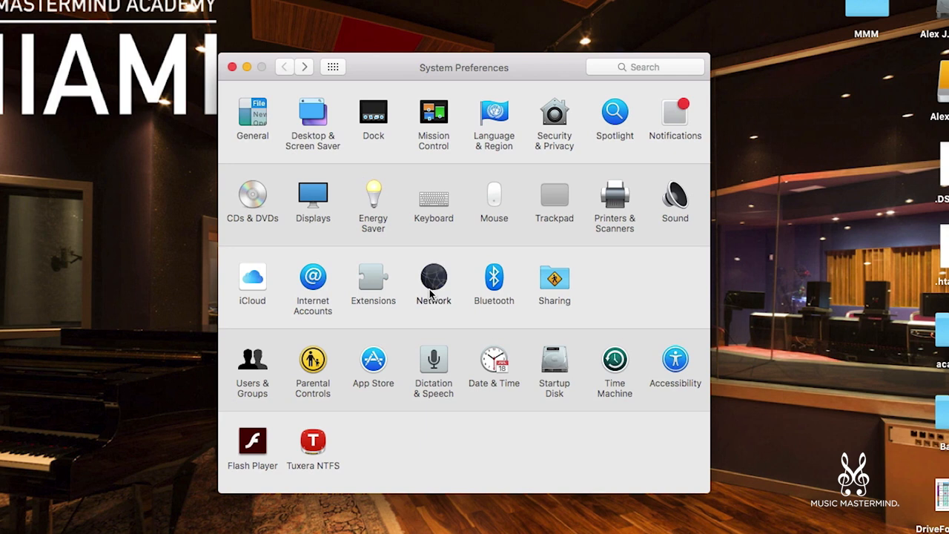
Step: In Network, set the FireWire connection's Configure IPv4 to Off and apply the change
click(433, 278)
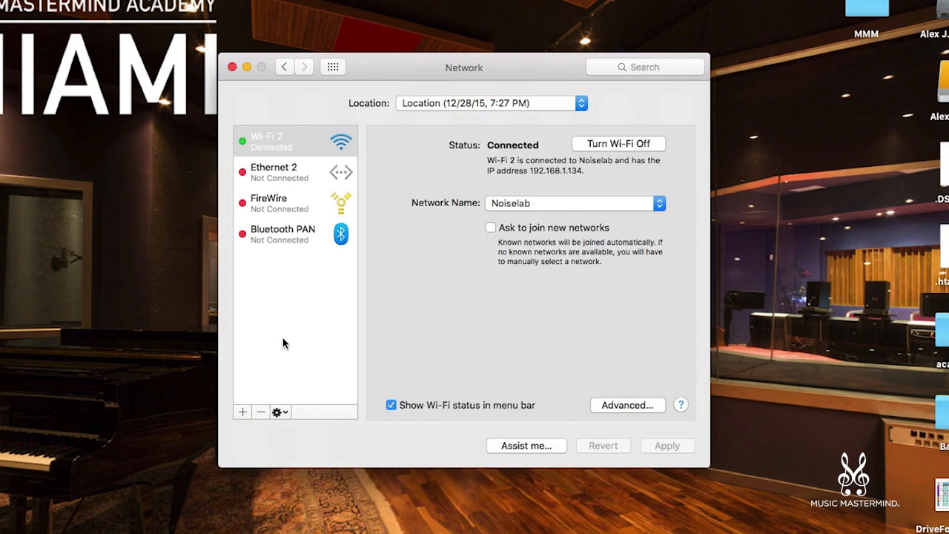
click(270, 202)
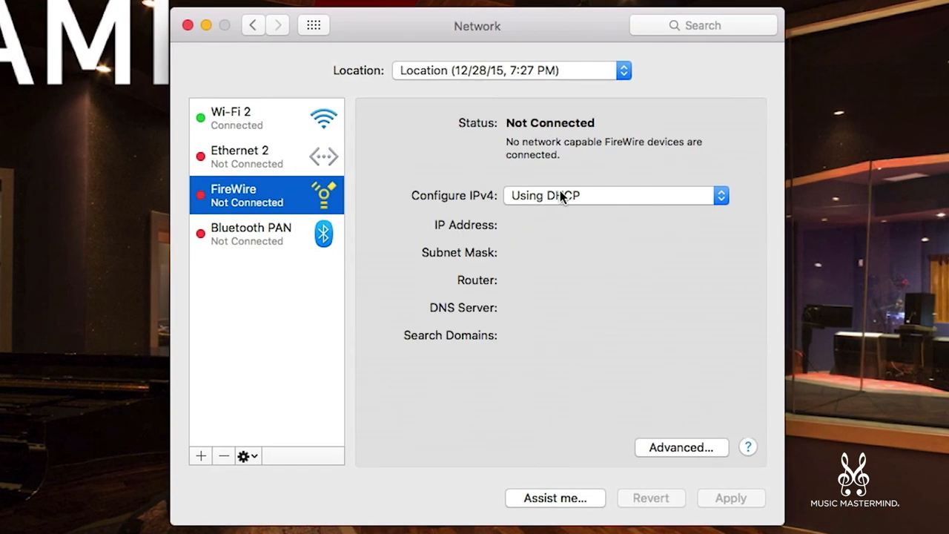
mouse_move(579, 208)
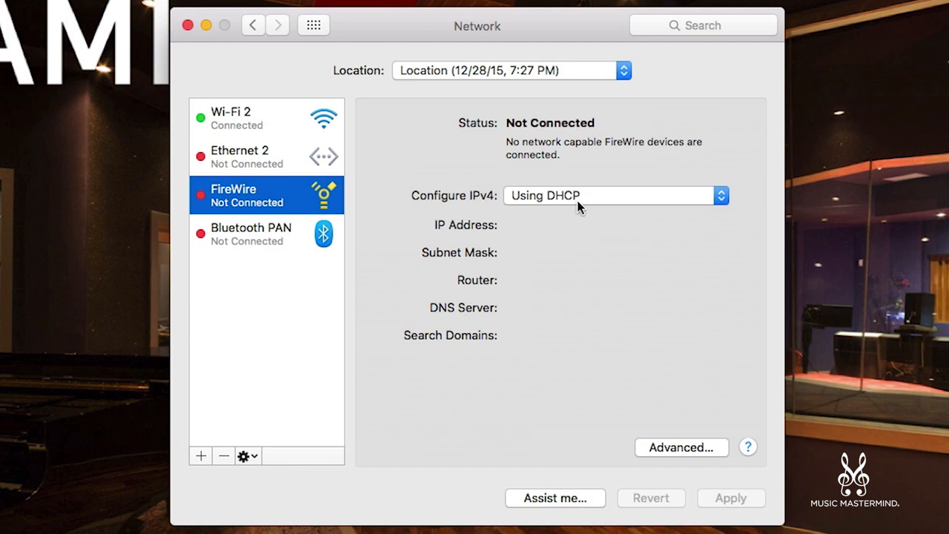
click(616, 196)
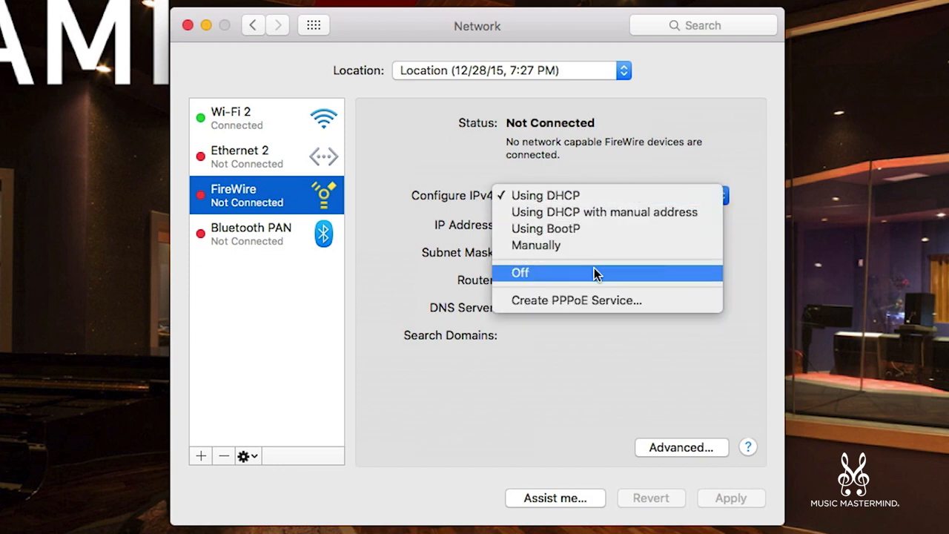
click(519, 273)
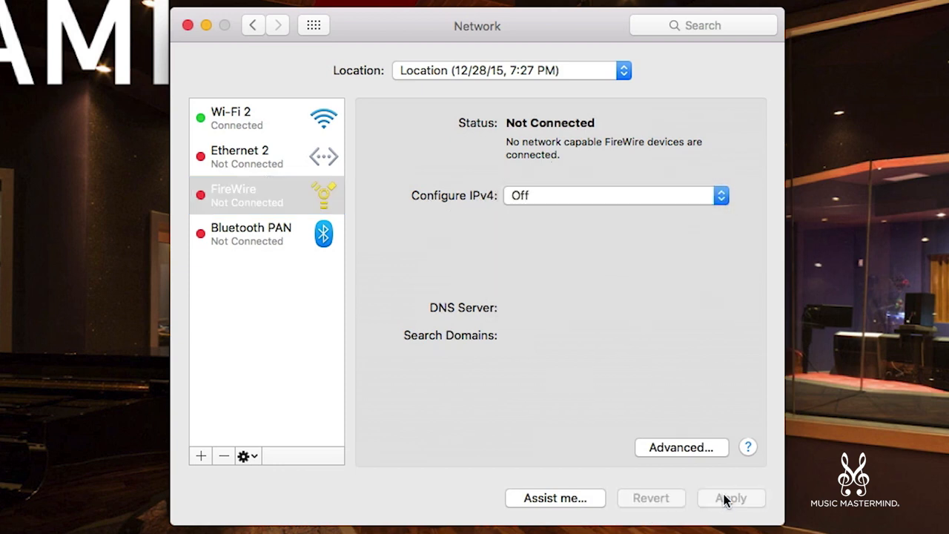
click(730, 499)
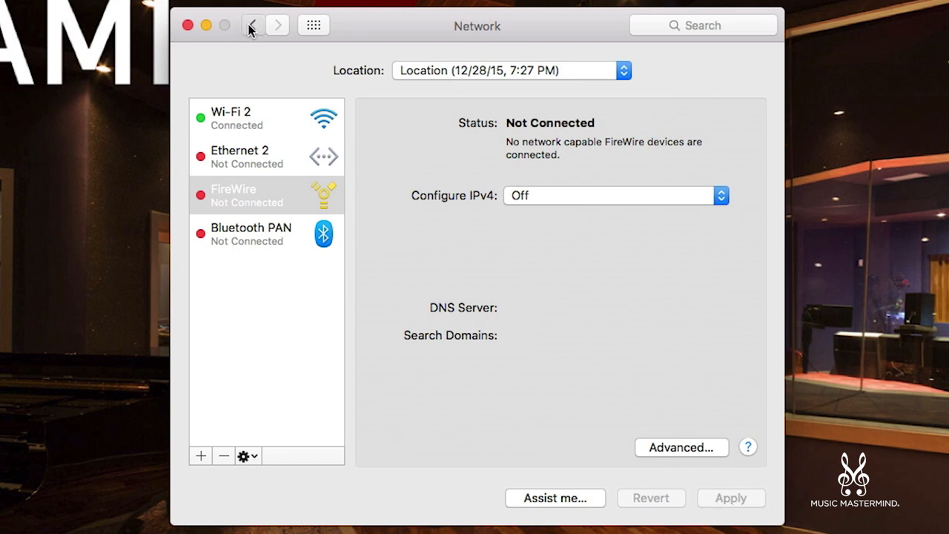
click(252, 24)
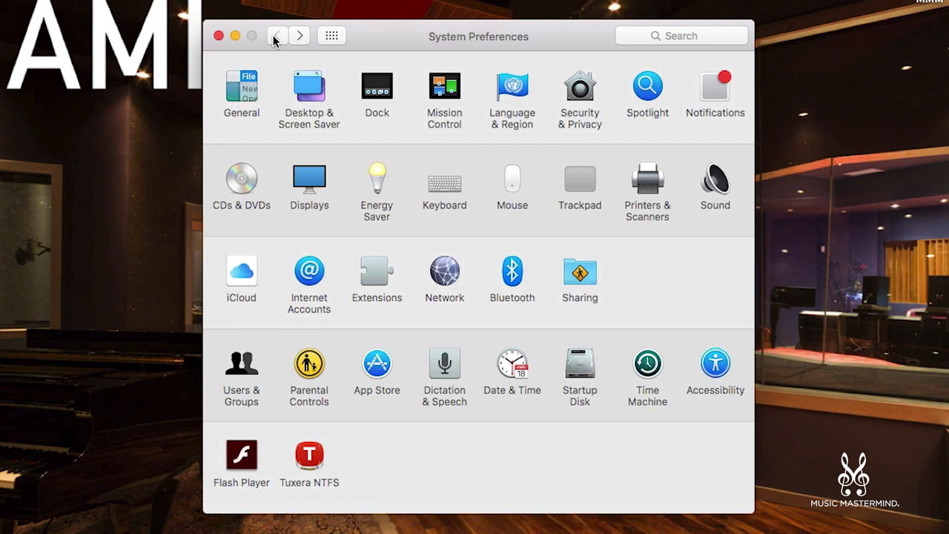
mouse_move(587, 102)
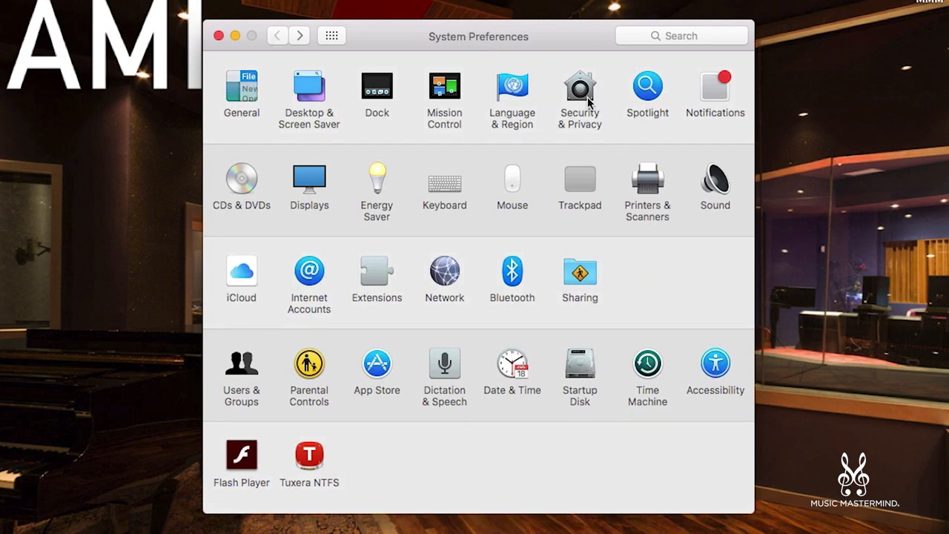
click(580, 86)
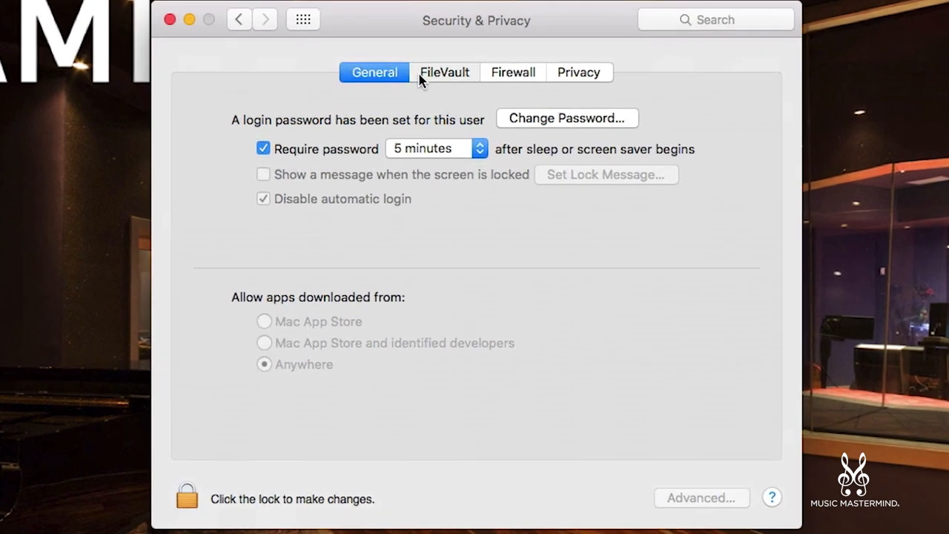
click(445, 71)
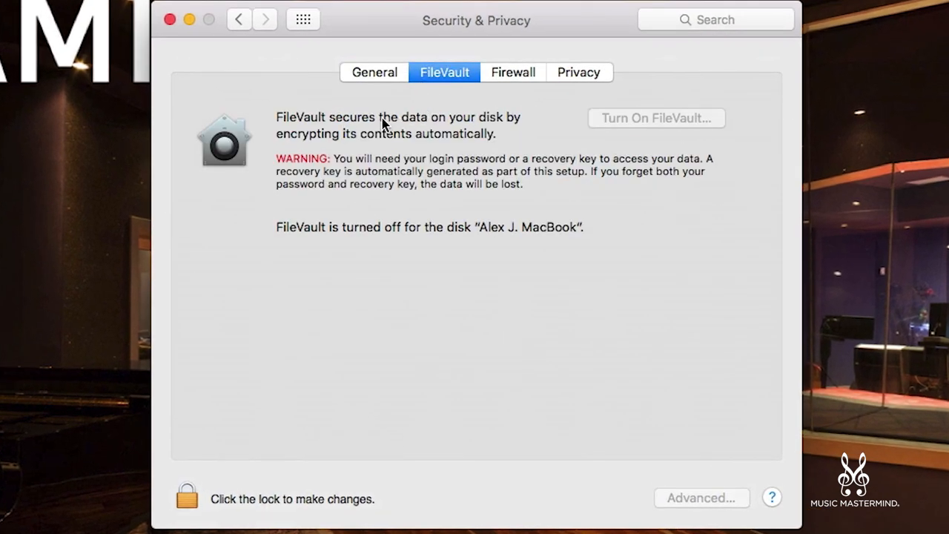
mouse_move(339, 249)
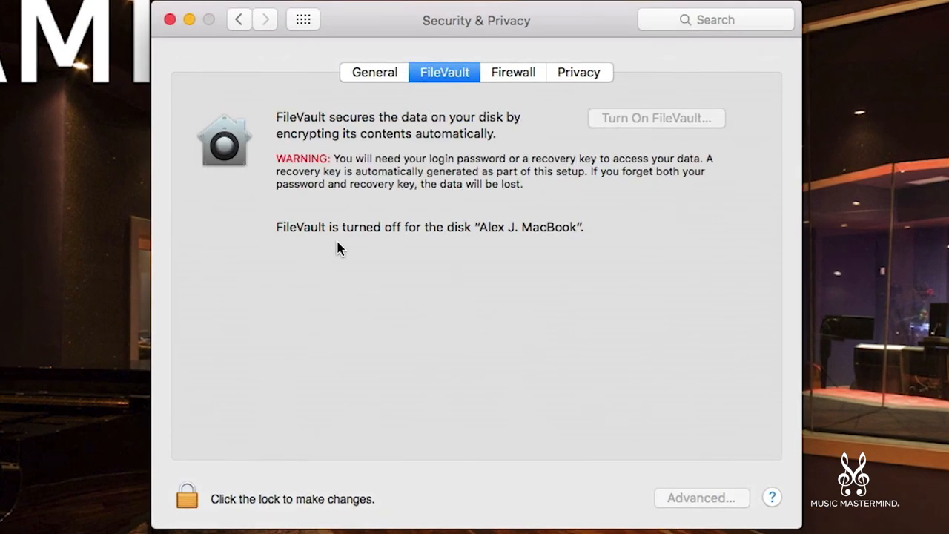
mouse_move(386, 270)
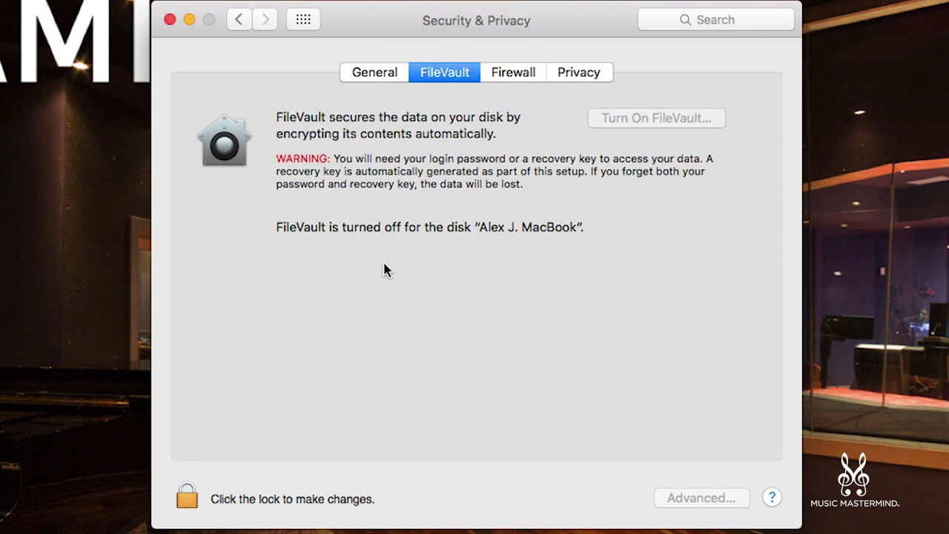
mouse_move(284, 71)
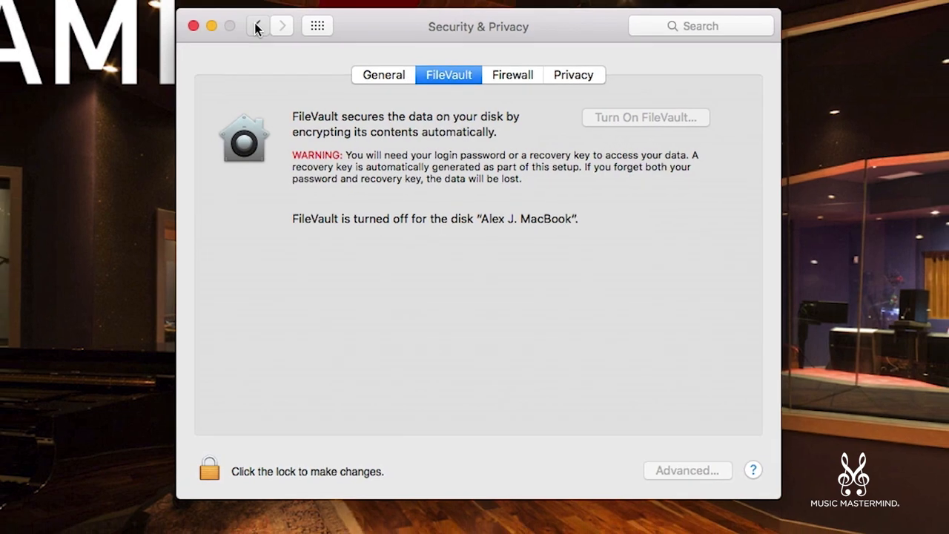
click(258, 25)
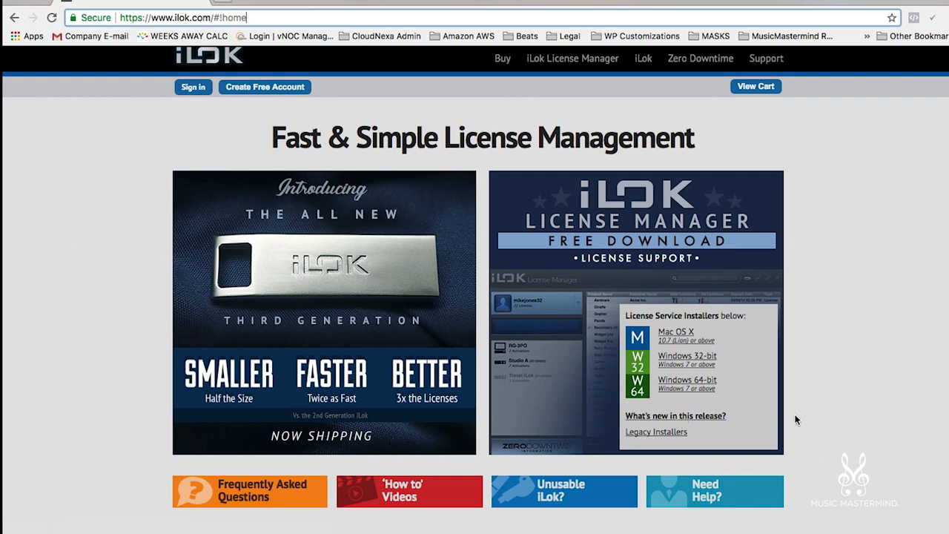
mouse_move(804, 412)
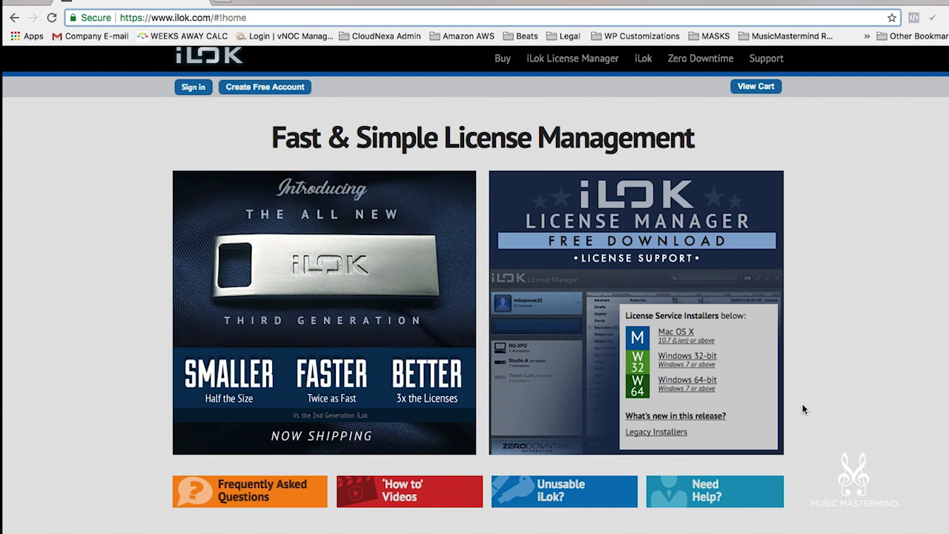
mouse_move(818, 401)
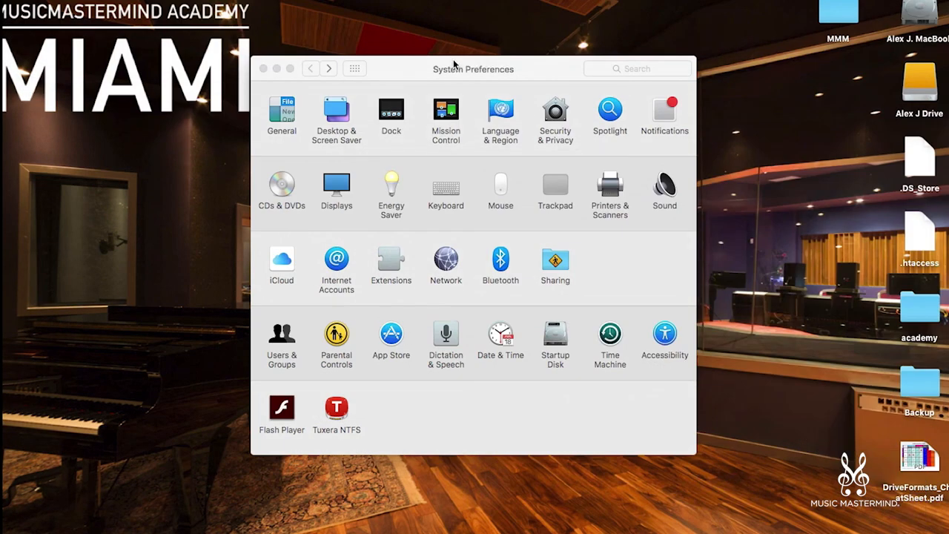
Step: In the App Store pane, untick 'Automatically check for updates' and return to the preferences grid
drag(454, 64, 471, 59)
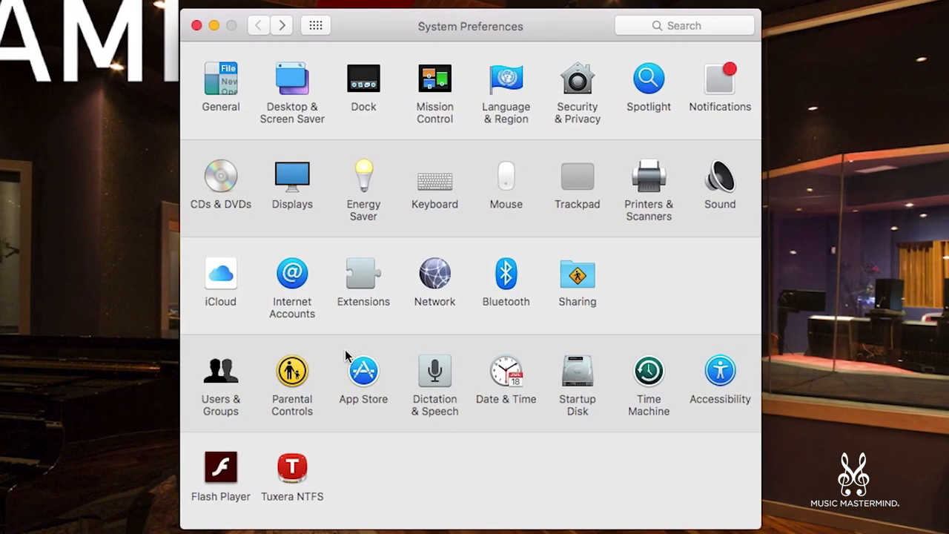
mouse_move(427, 358)
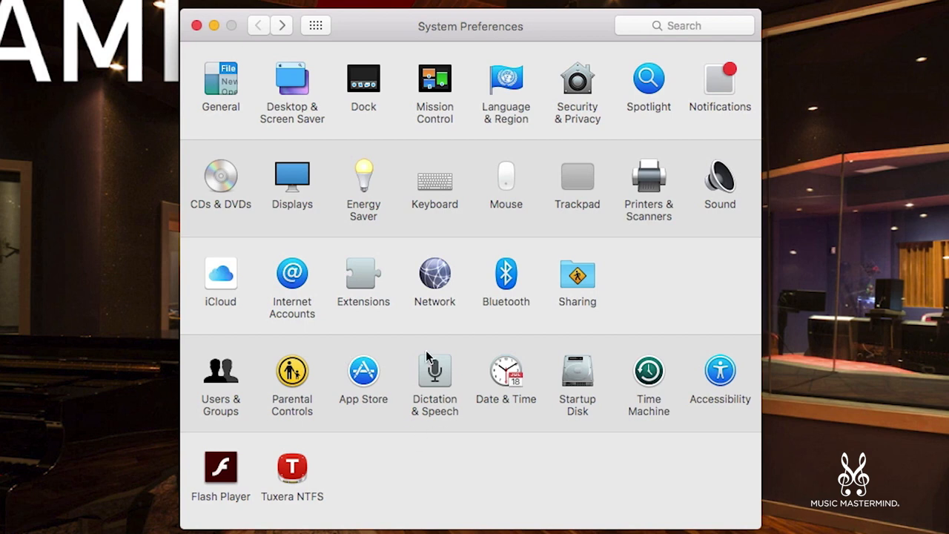
click(362, 368)
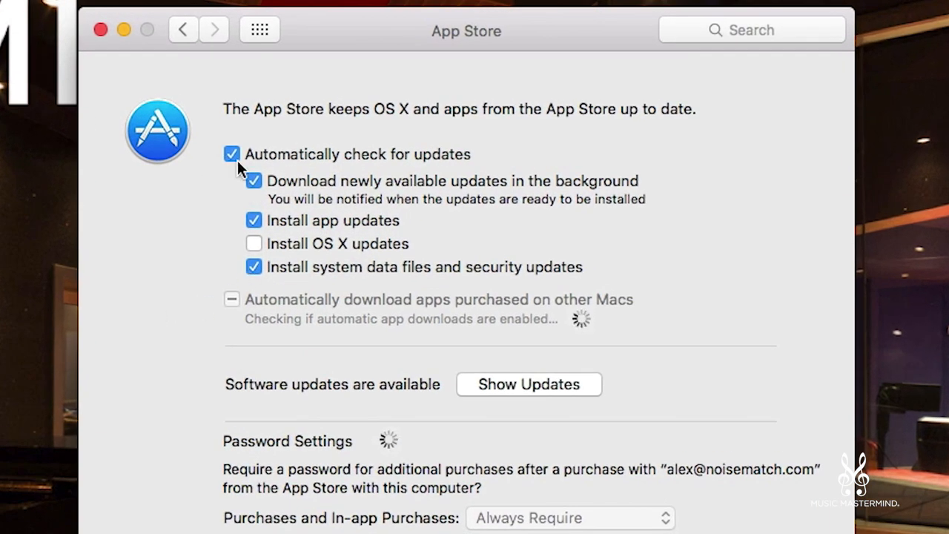
click(231, 152)
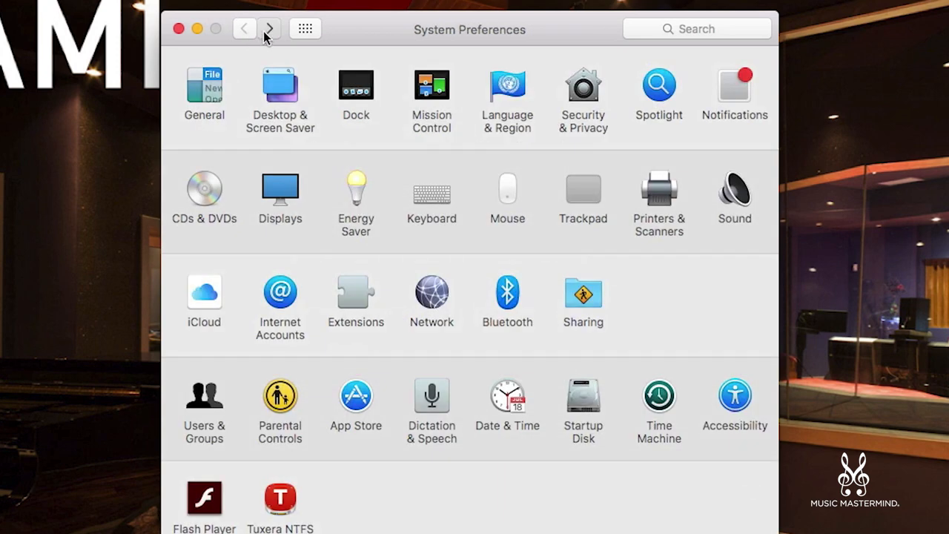
click(356, 394)
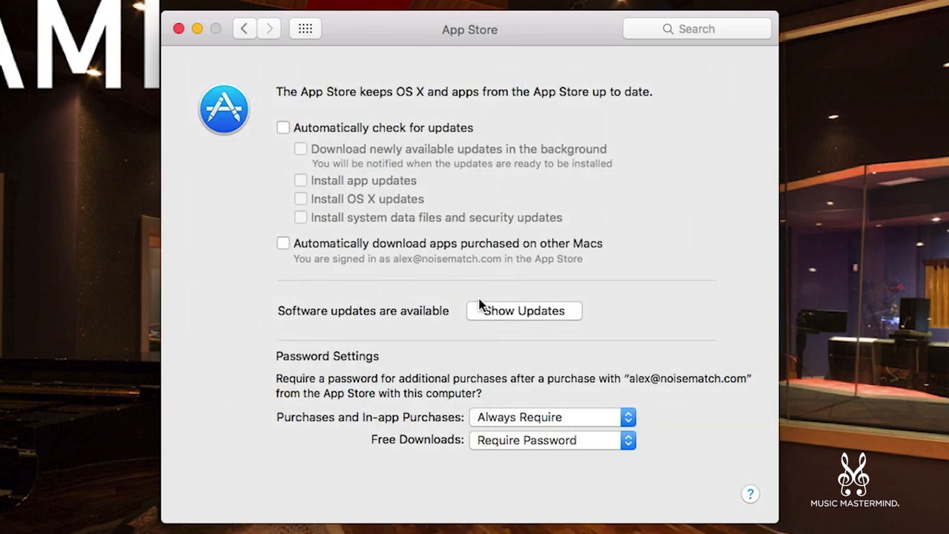
click(523, 312)
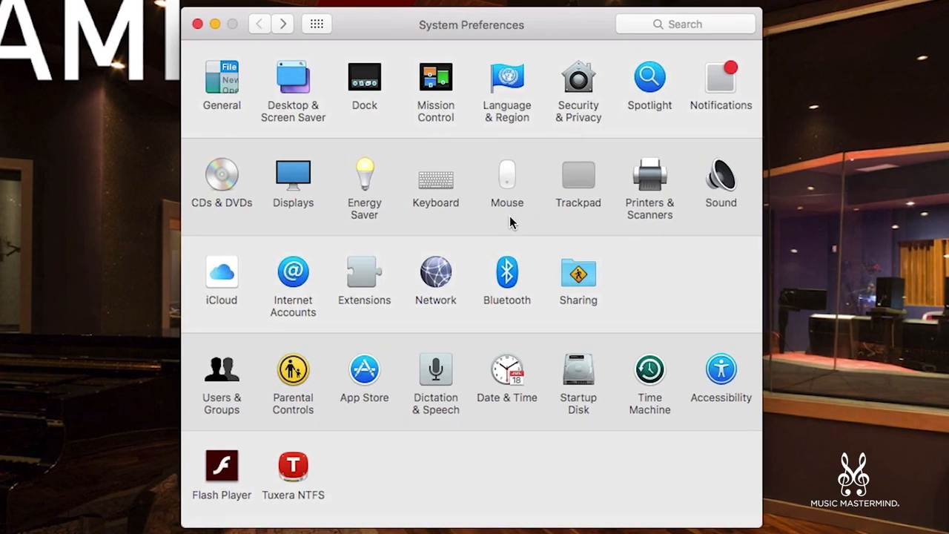
mouse_move(641, 125)
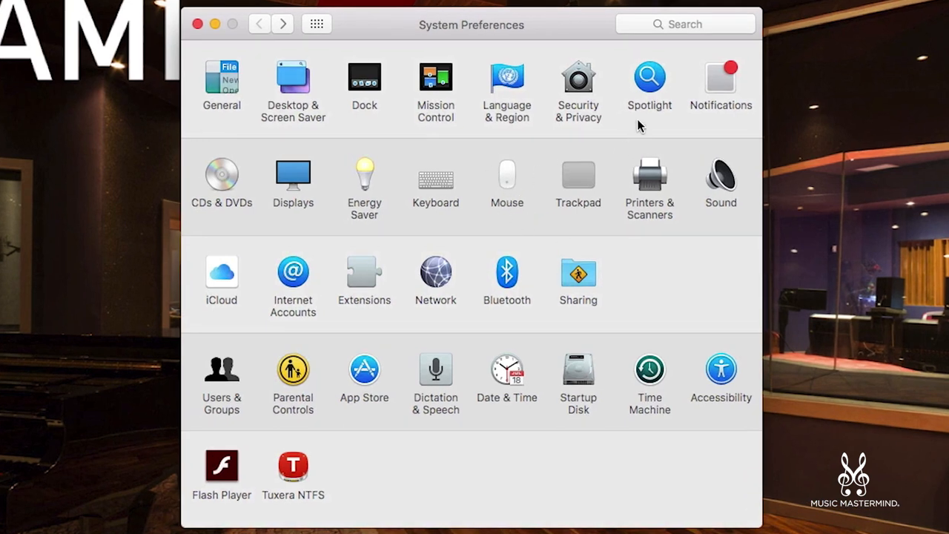
mouse_move(651, 95)
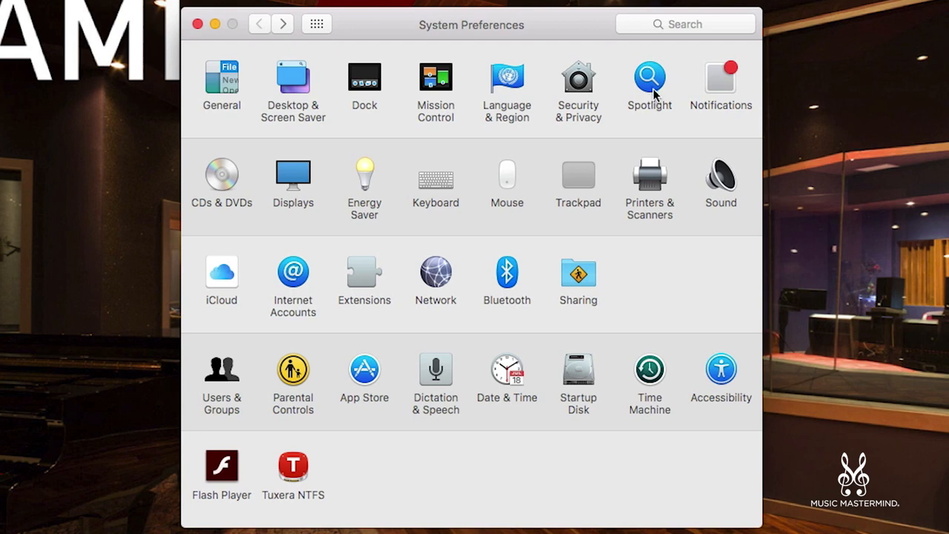
Step: Add the Alex J Drive to Spotlight's Privacy 'Prevent from searching' list
click(649, 77)
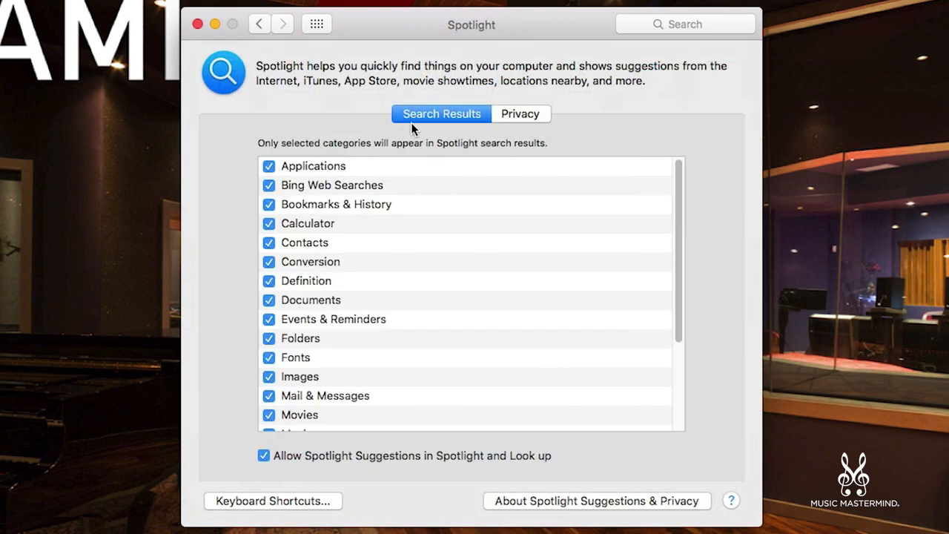
mouse_move(518, 151)
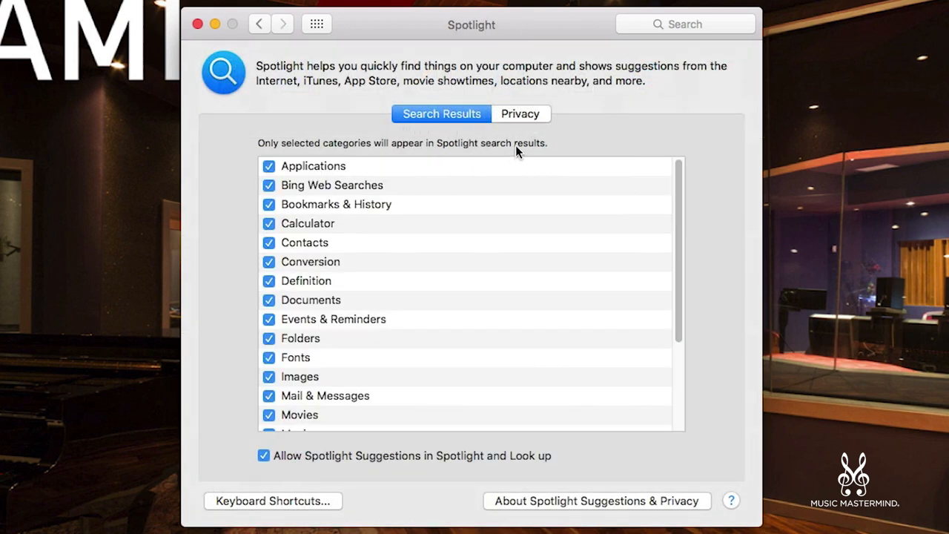
click(519, 113)
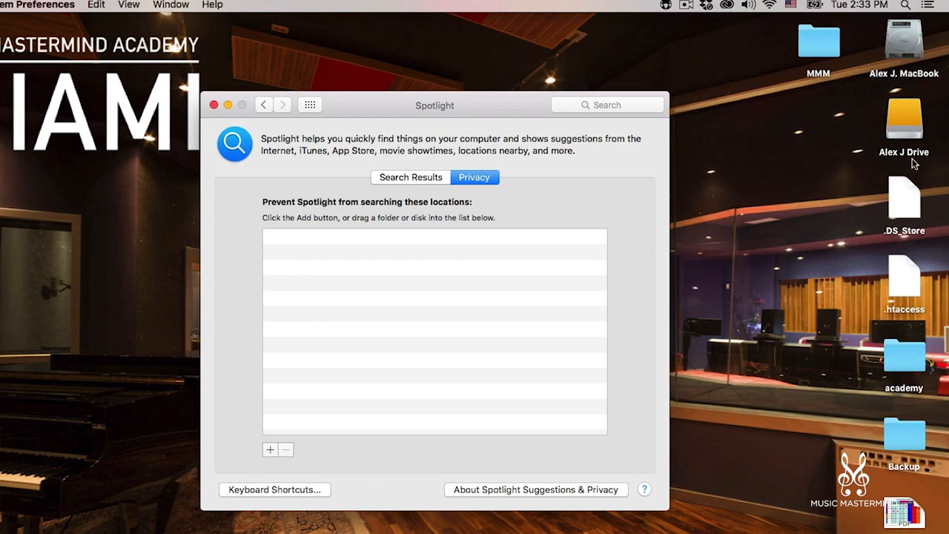
mouse_move(398, 294)
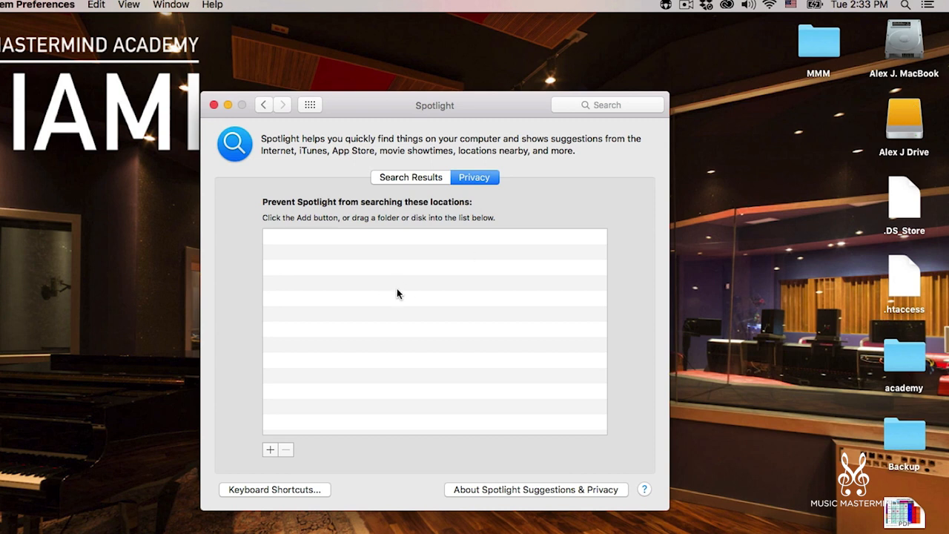
drag(905, 118, 350, 363)
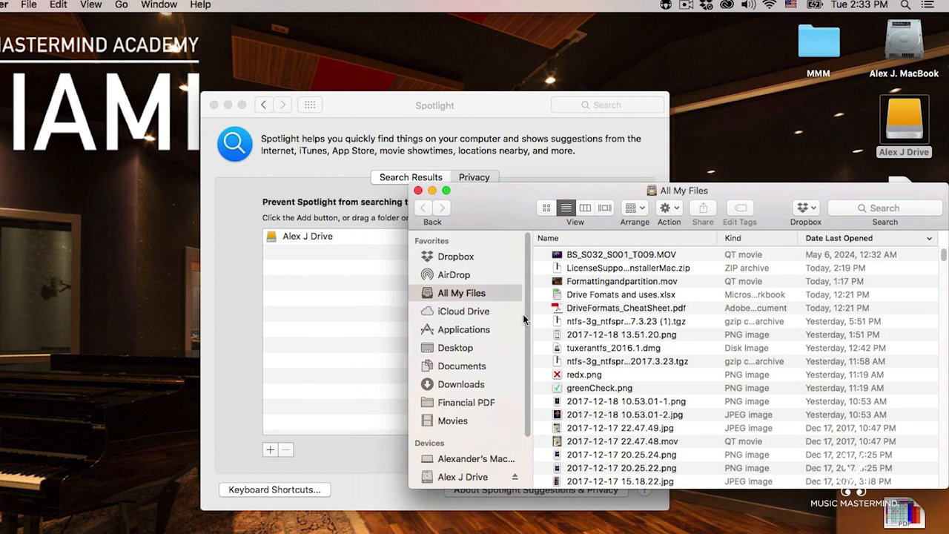
Step: Try dragging the Alex J MacBook startup disk into the Spotlight Privacy list as well
scroll(down, 3)
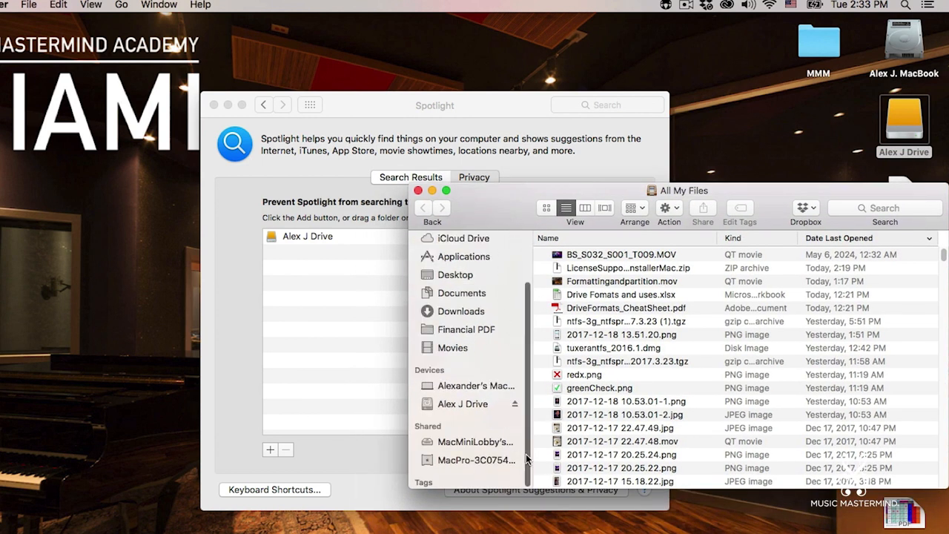
click(476, 385)
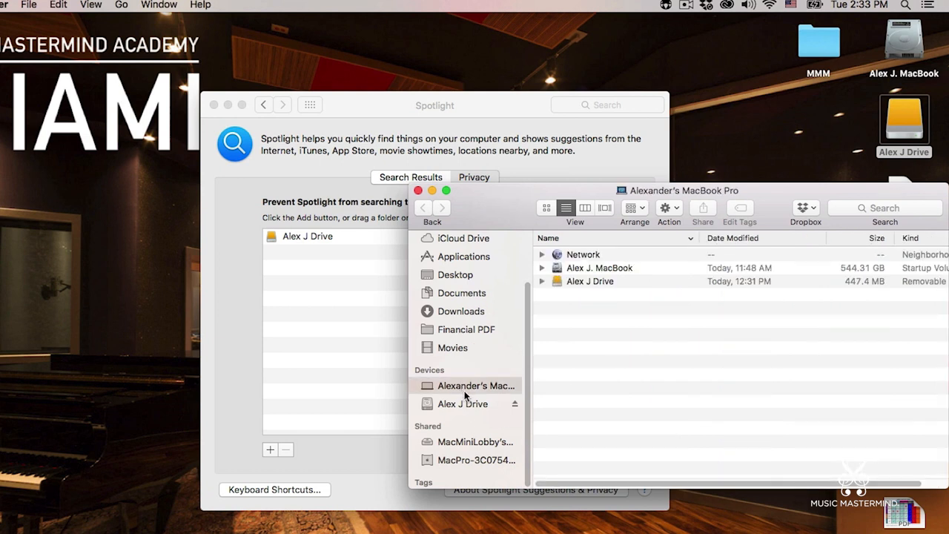
click(599, 267)
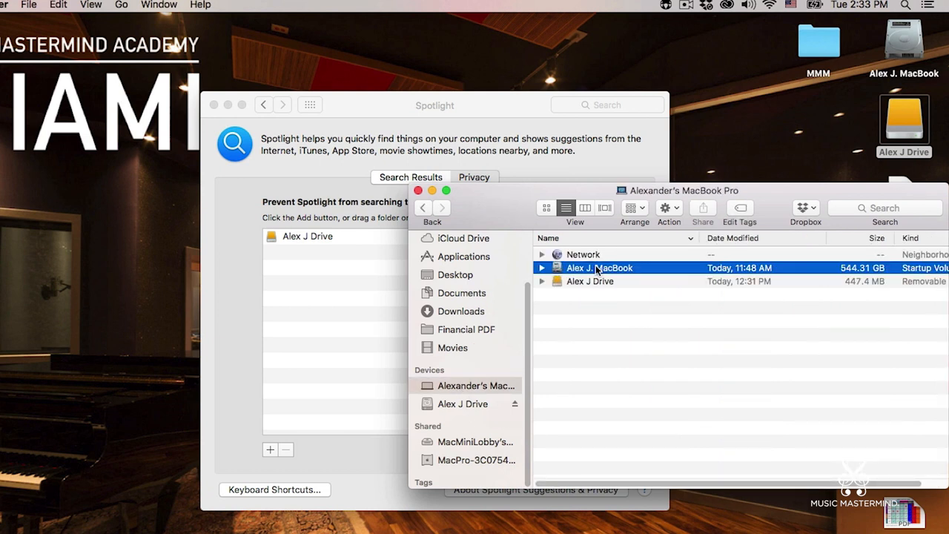
drag(600, 267, 356, 282)
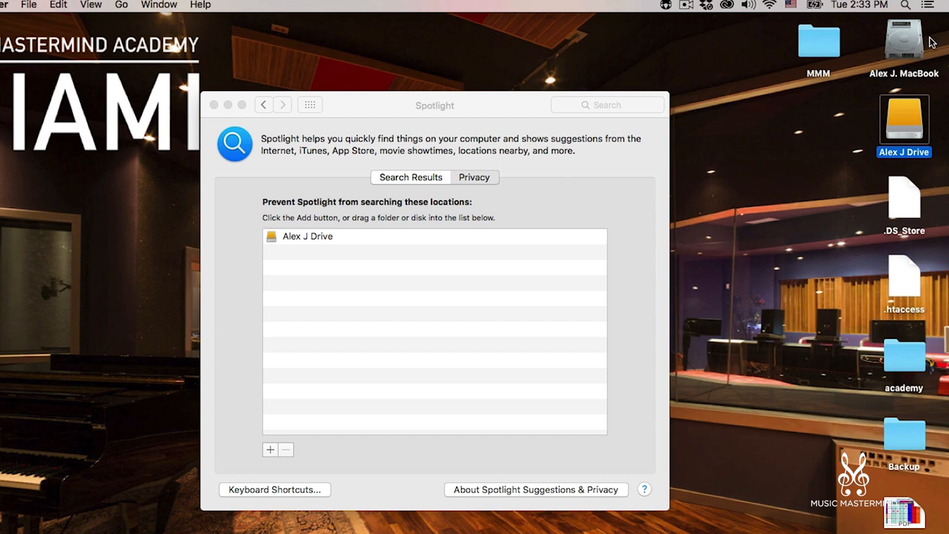
Step: Select the Alex J. MacBook disk icon on the desktop
click(904, 41)
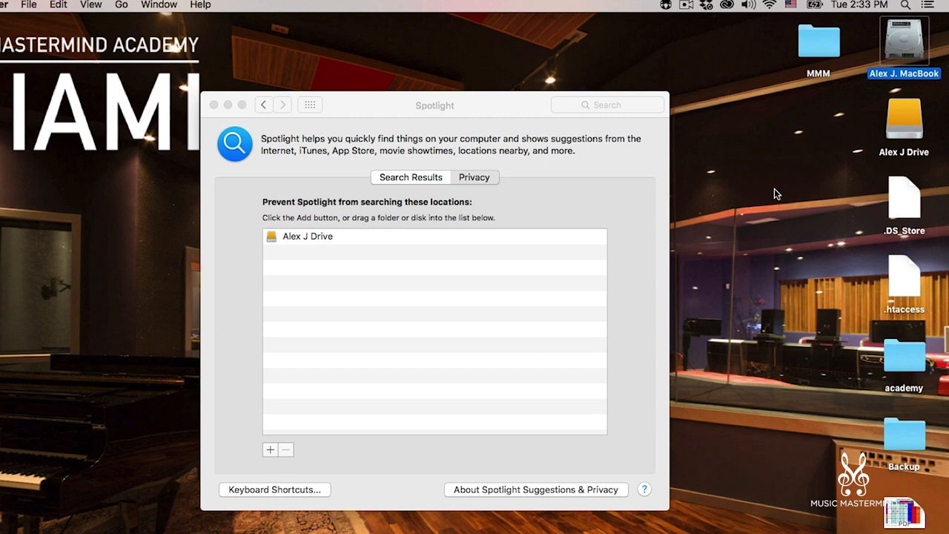
mouse_move(363, 172)
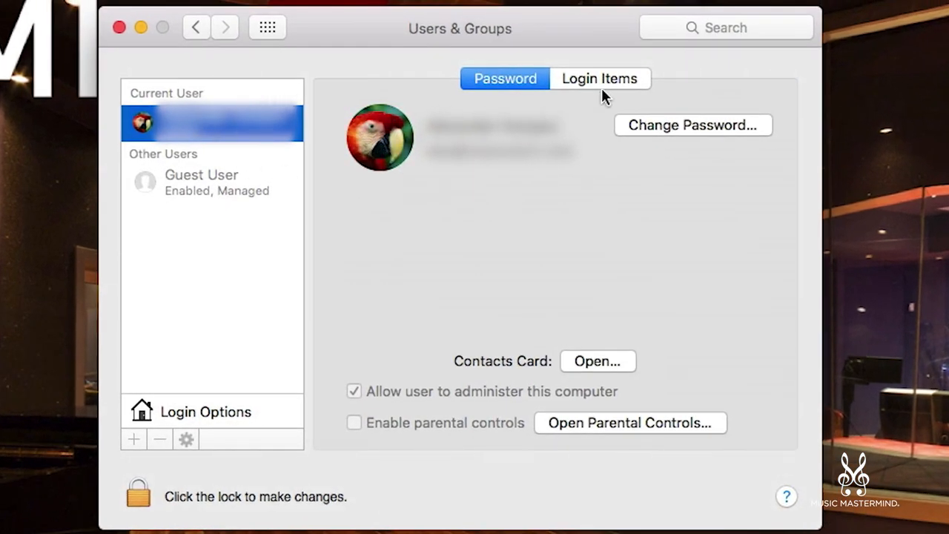
Step: In Login Items, untick Hide for Dropbox and tick Hide for the AdobeResource item
click(599, 78)
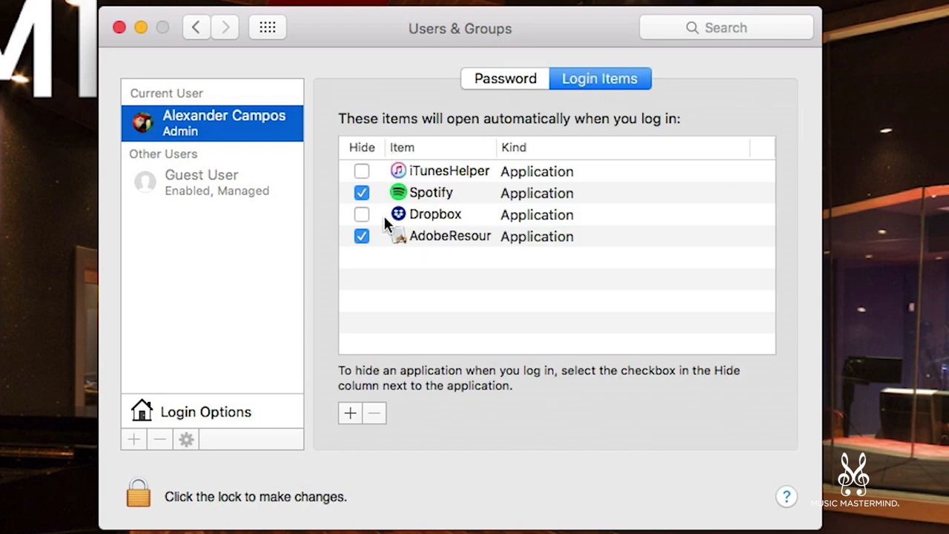
mouse_move(335, 194)
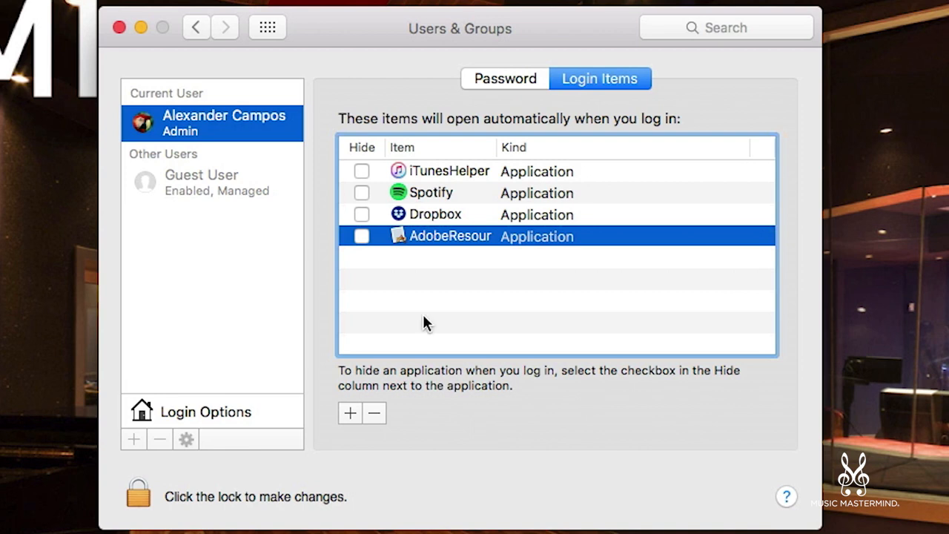
click(362, 213)
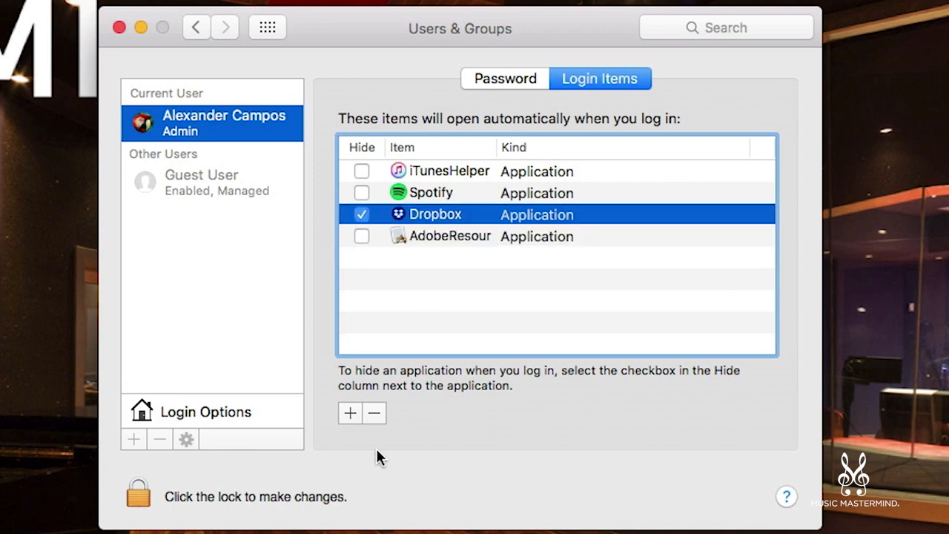
mouse_move(329, 229)
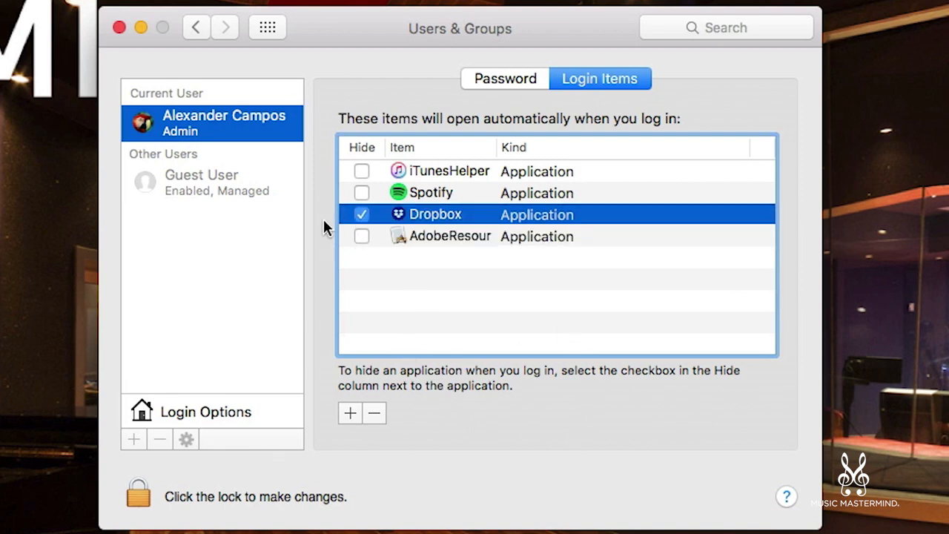
click(450, 235)
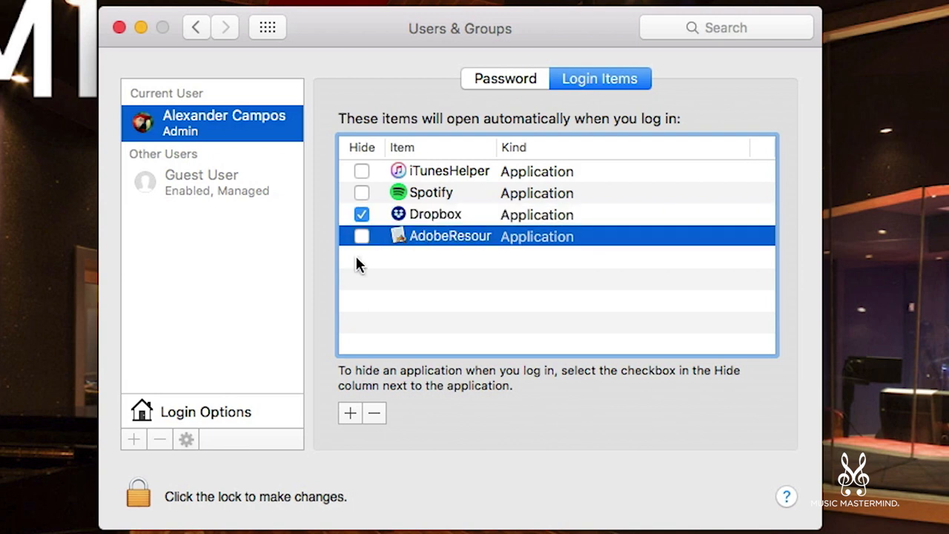
click(362, 235)
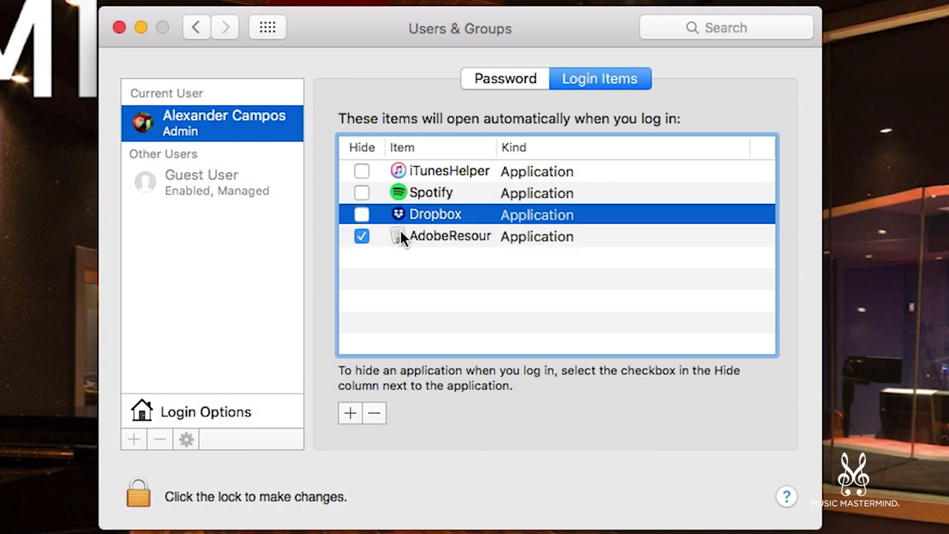
click(374, 412)
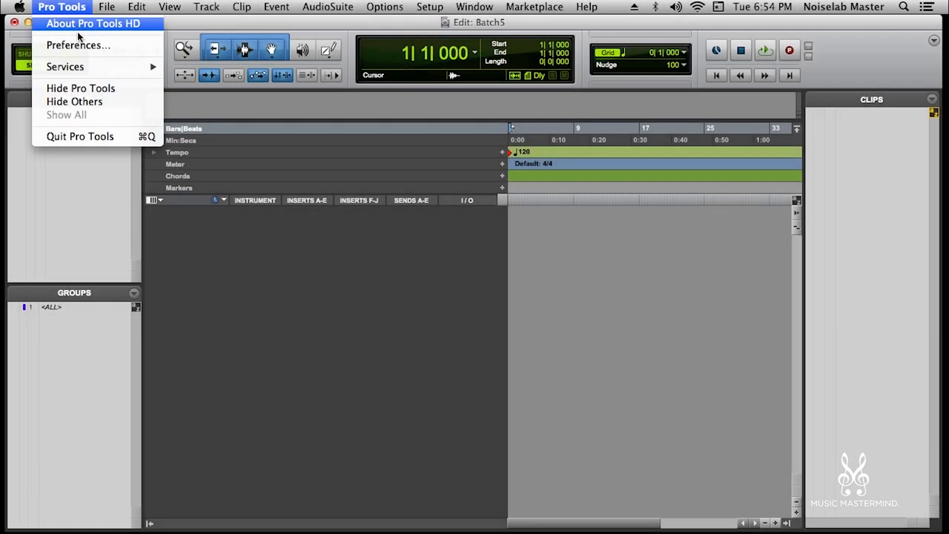
Step: Bring up Pro Tools Preferences on the Operation page for the Auto Backup settings
click(77, 45)
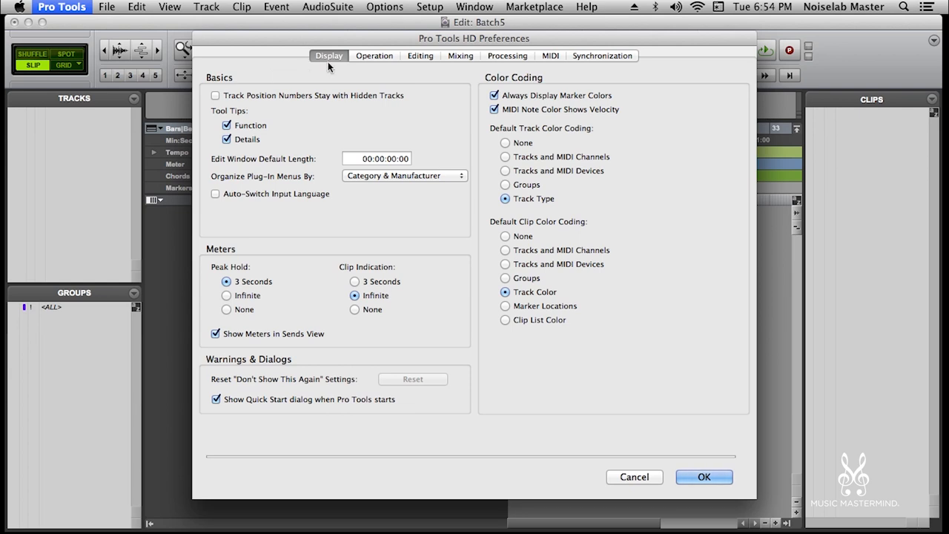
click(374, 57)
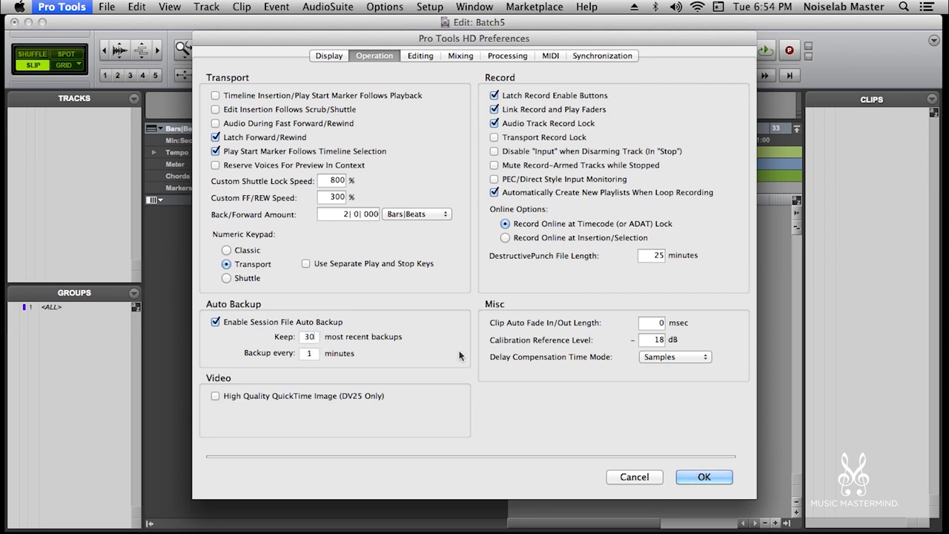
mouse_move(356, 348)
text(5)
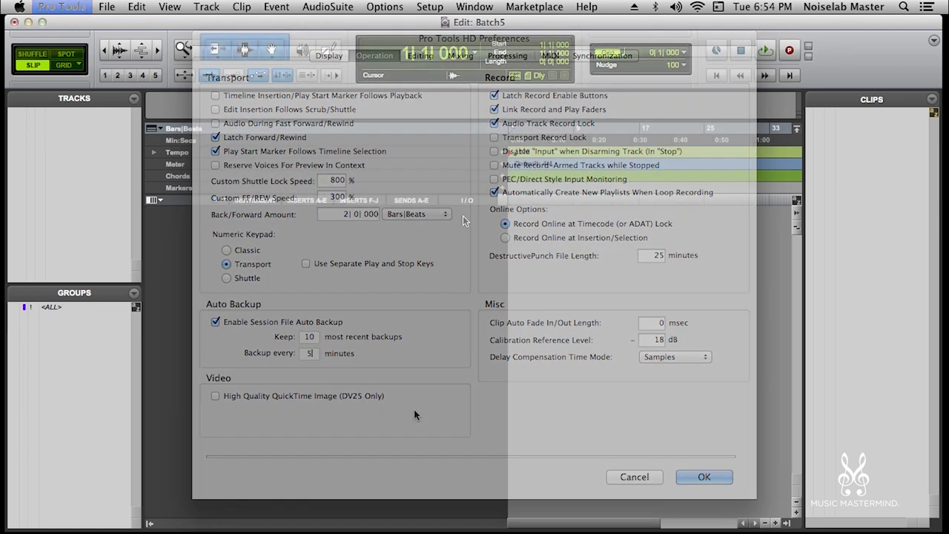
Step: In Setup > Playback Engine, set H/W Buffer Size to 256 Samples and Host Processors to 22
click(431, 6)
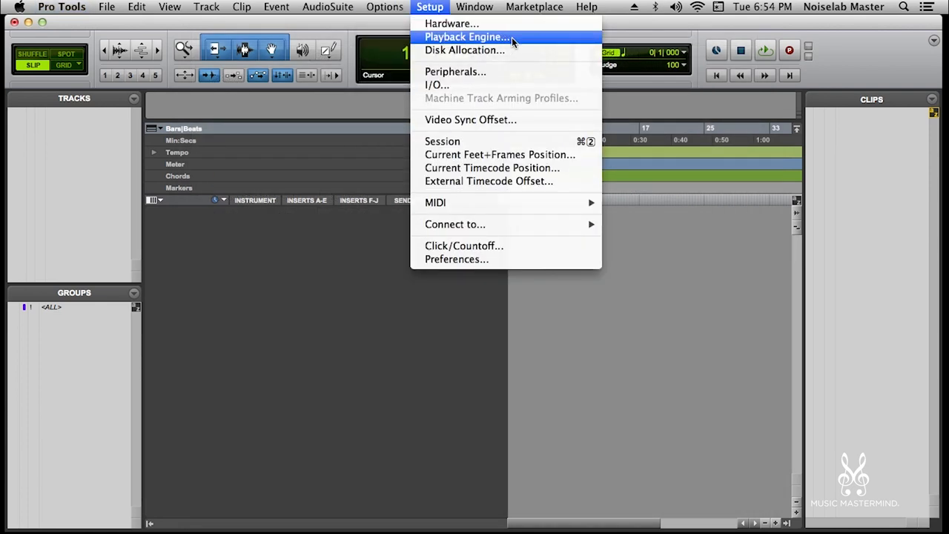
click(465, 36)
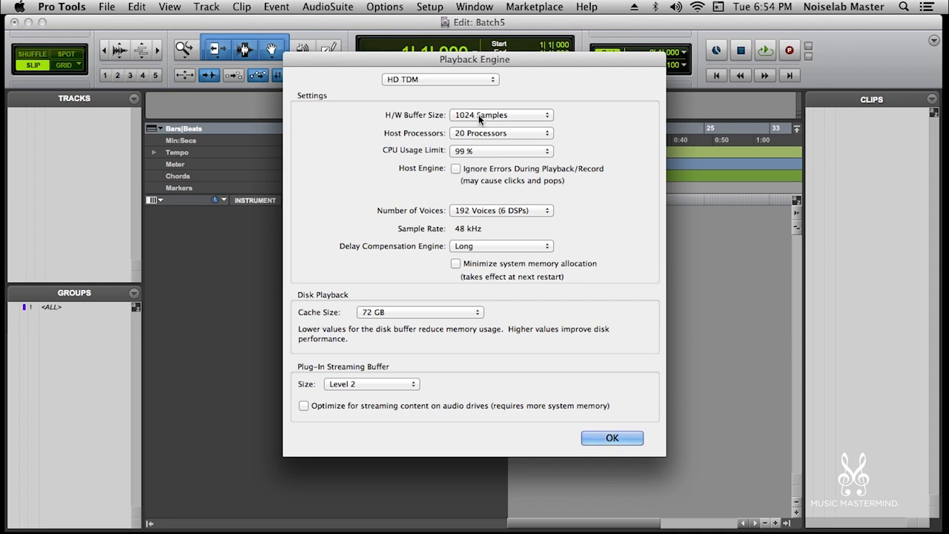
click(501, 115)
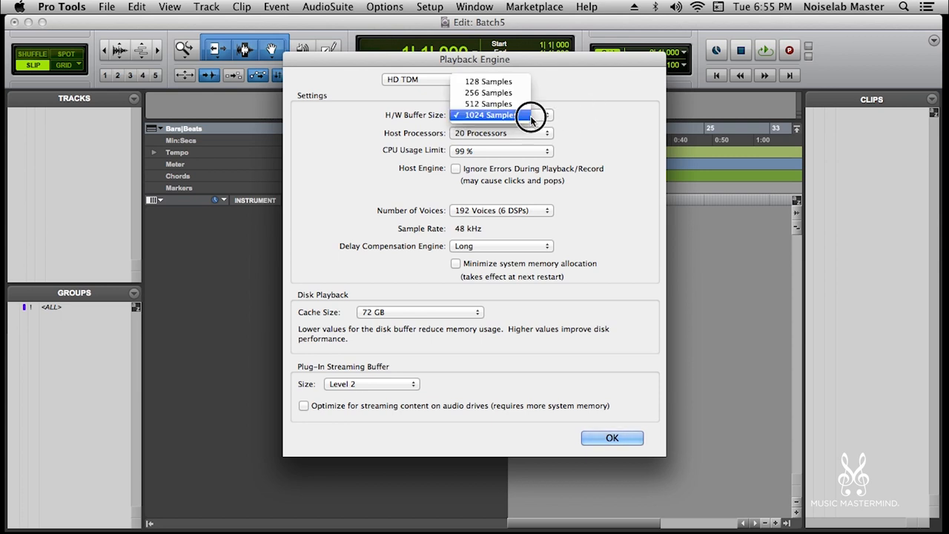
click(489, 115)
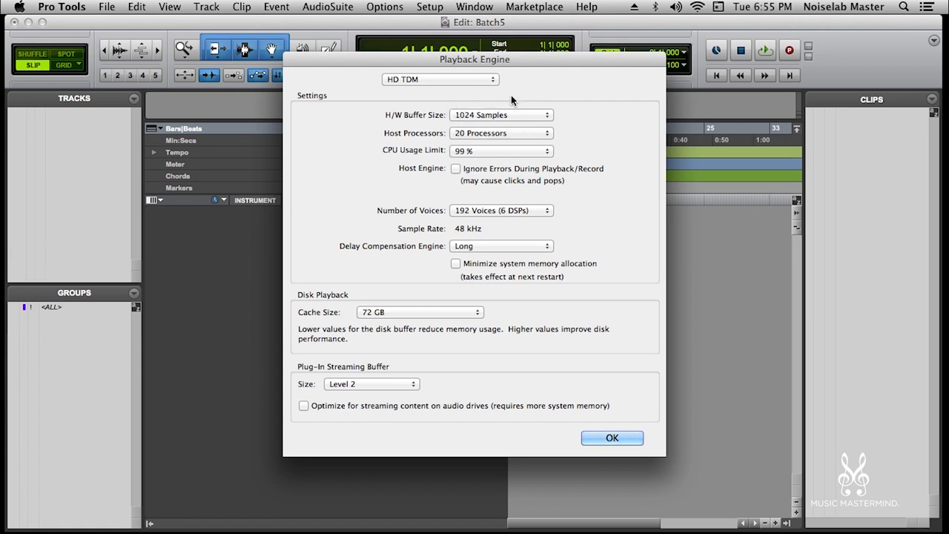
click(502, 114)
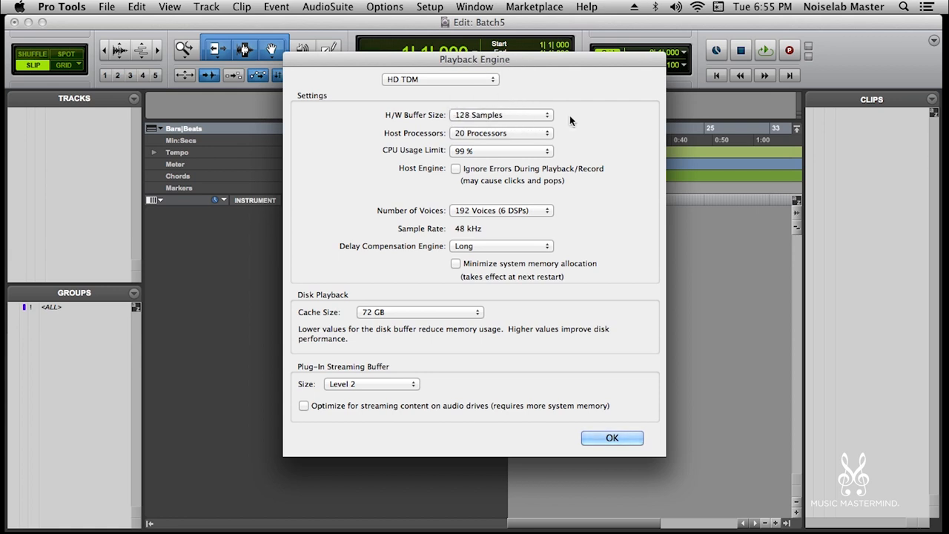
mouse_move(546, 122)
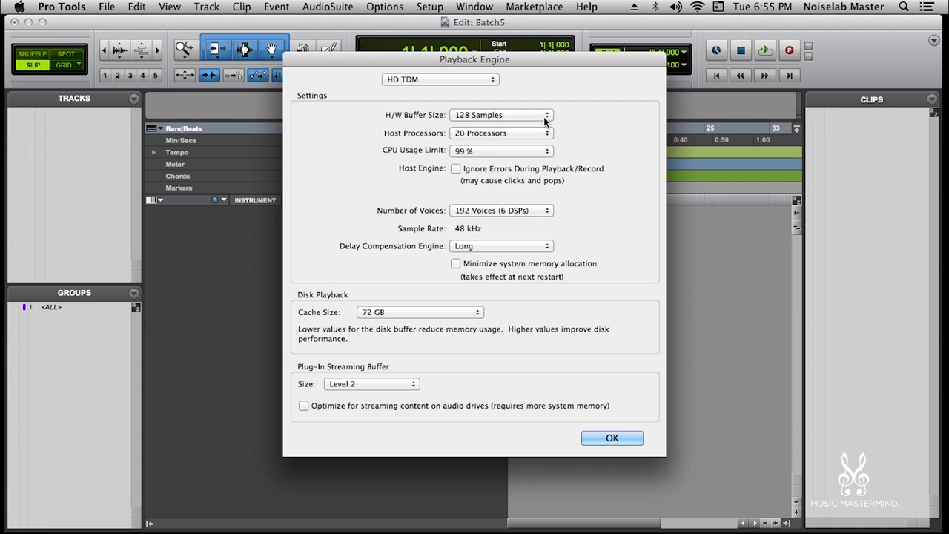
click(502, 114)
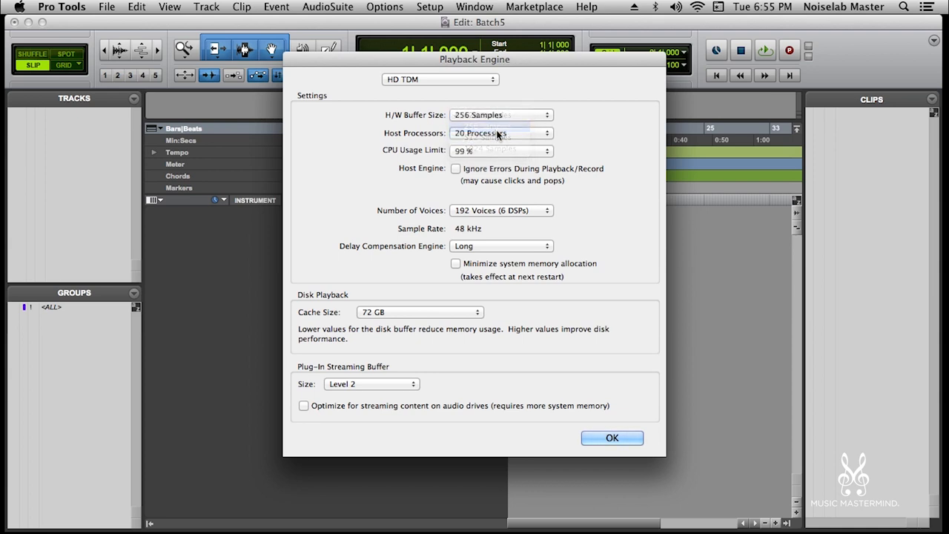
click(502, 134)
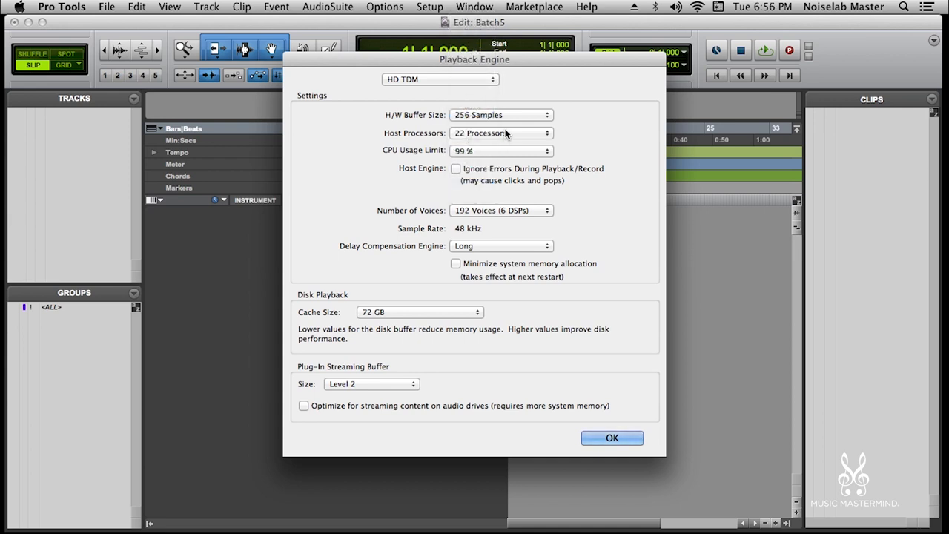
Step: Return Host Processors to 20, reset Cache Size to Normal, and reopen the Cache Size choices
click(501, 134)
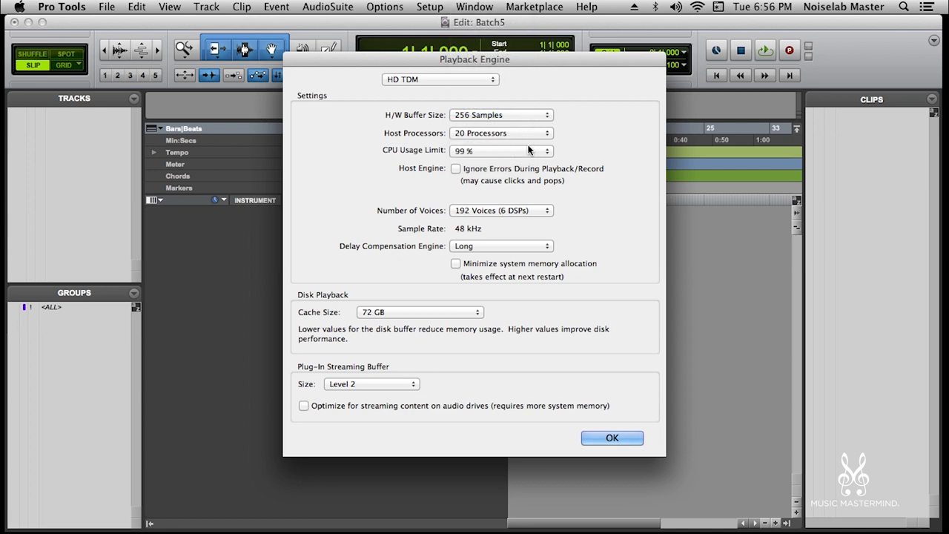
mouse_move(558, 220)
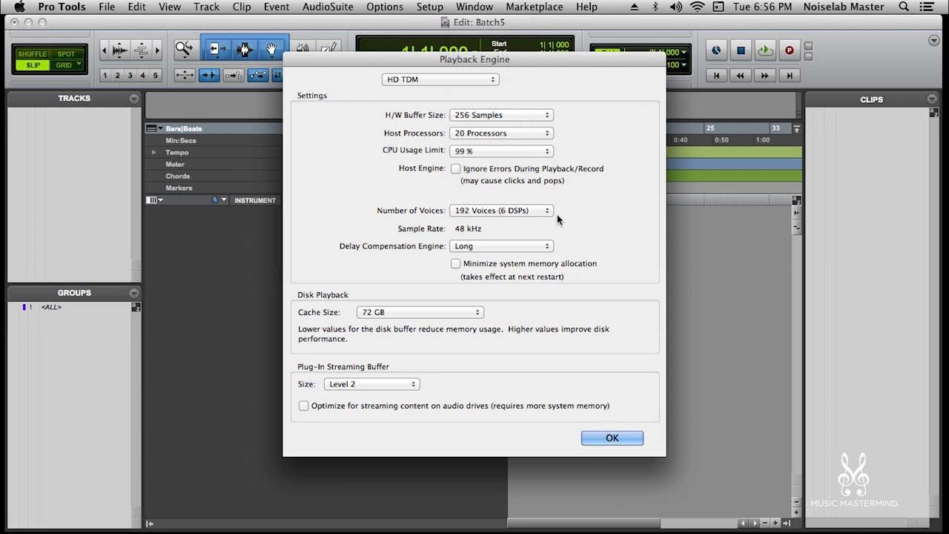
mouse_move(427, 310)
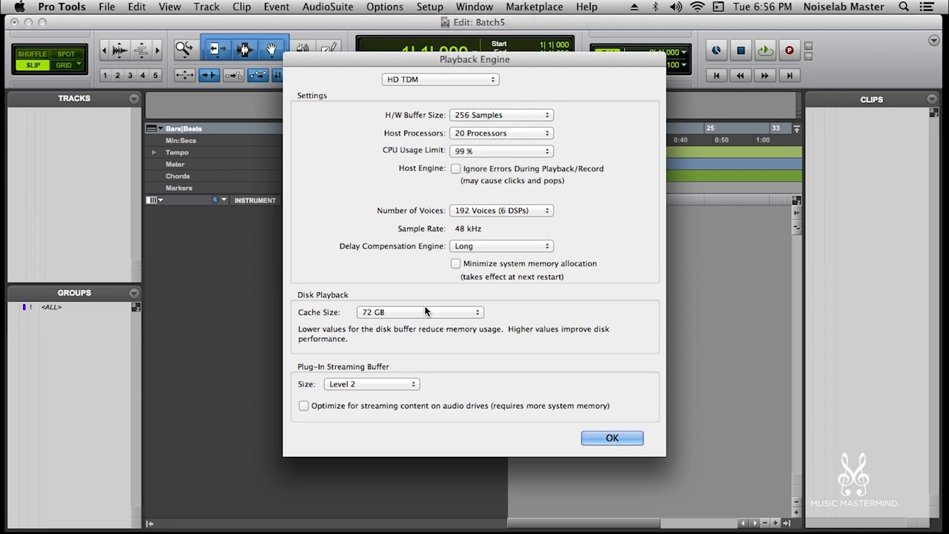
click(418, 311)
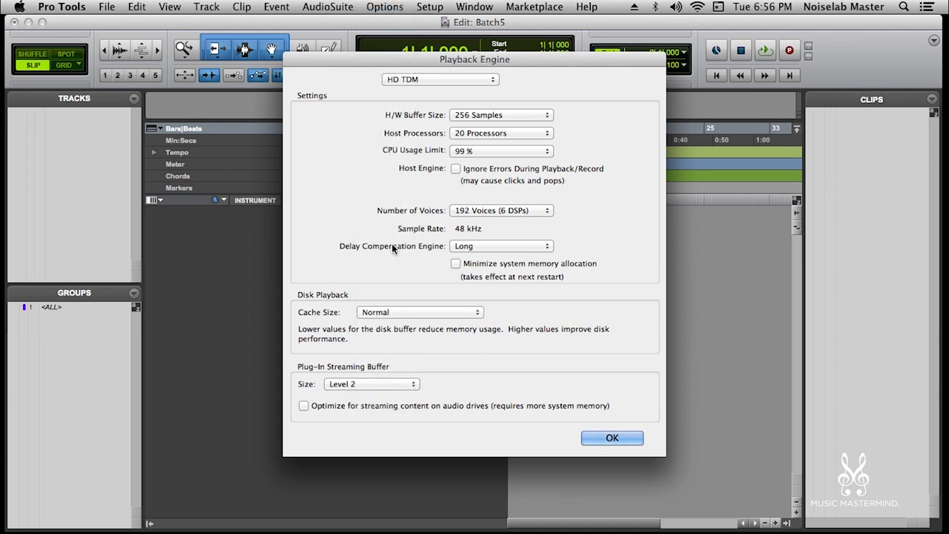
mouse_move(376, 316)
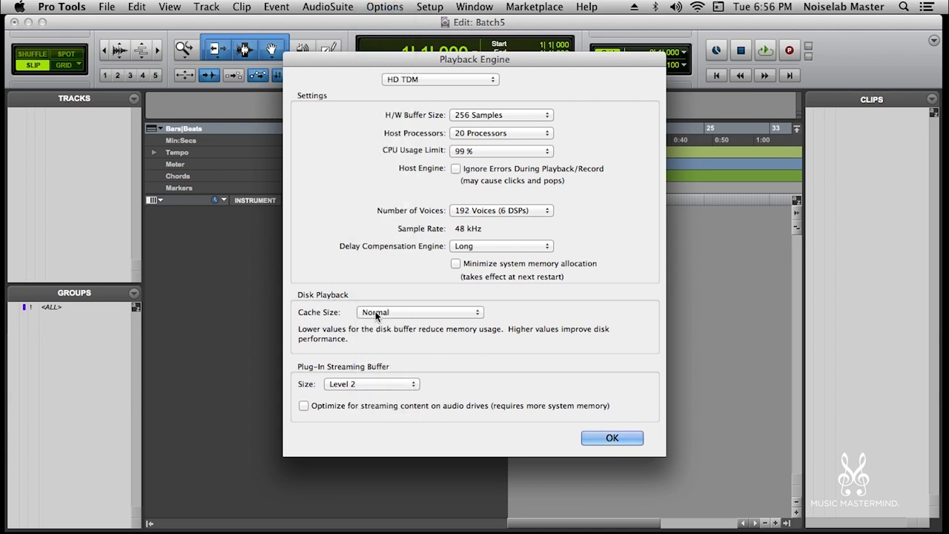
click(419, 312)
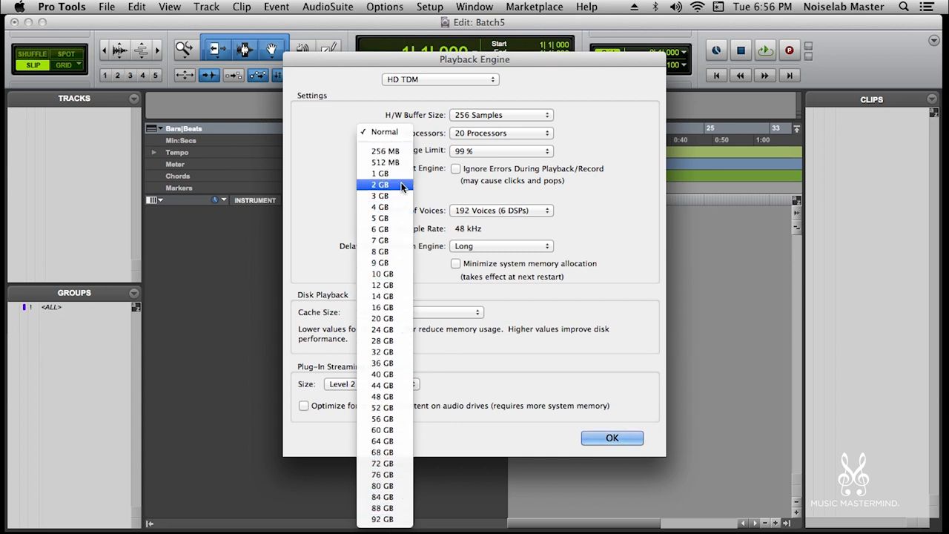
mouse_move(385, 151)
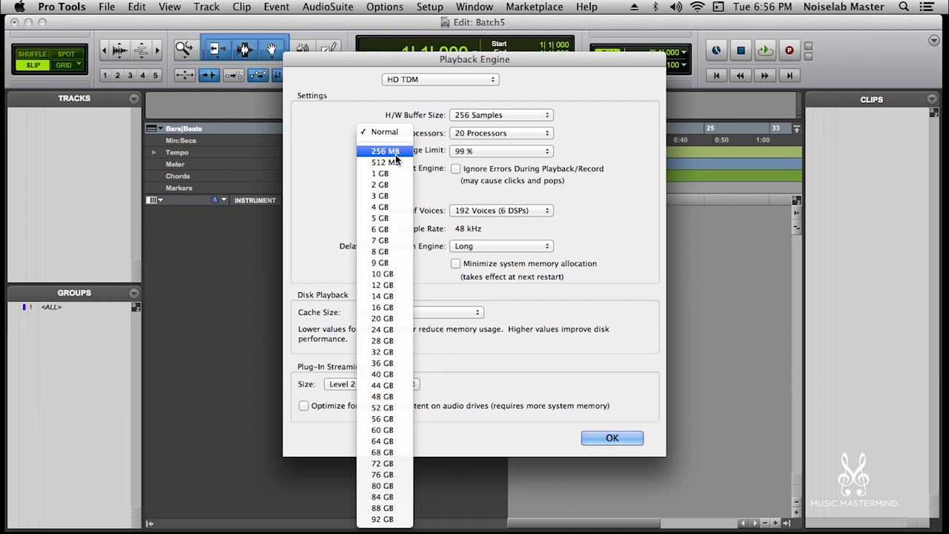
mouse_move(393, 475)
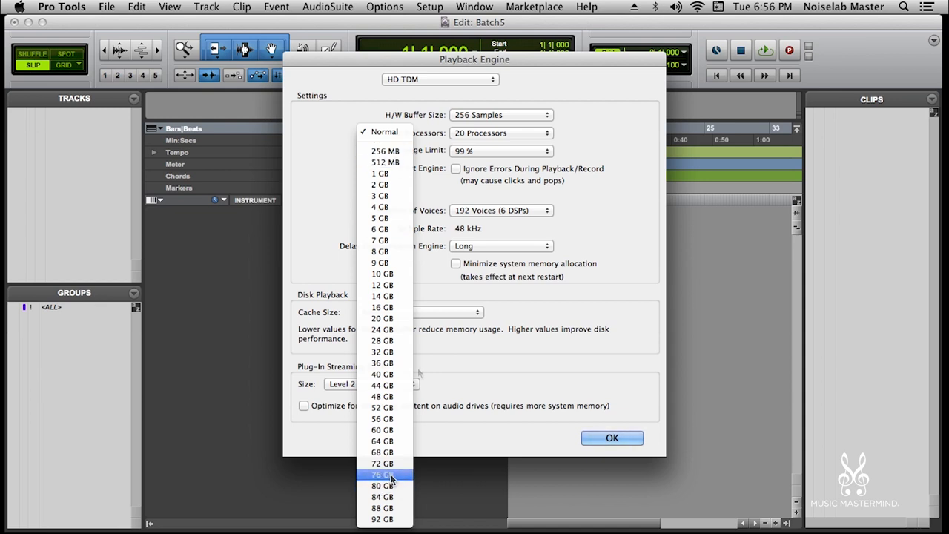
mouse_move(392, 436)
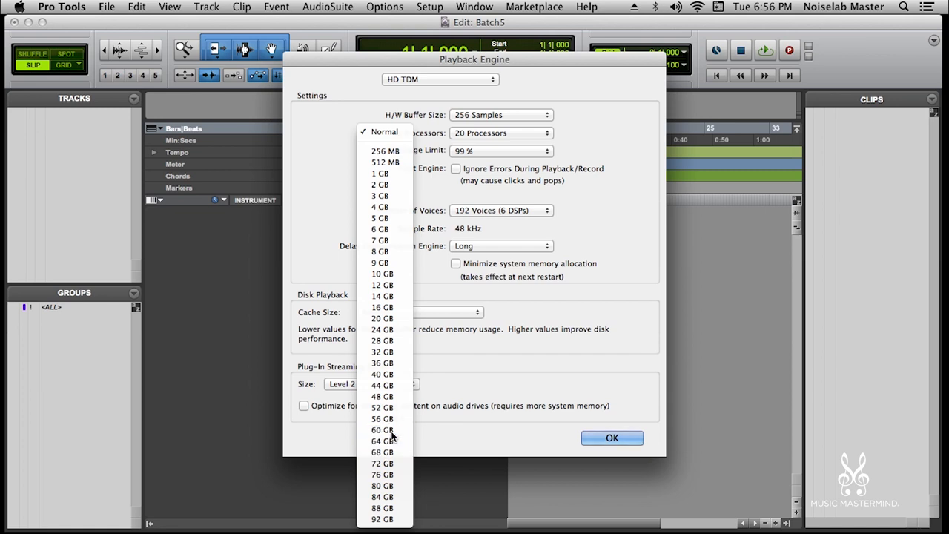